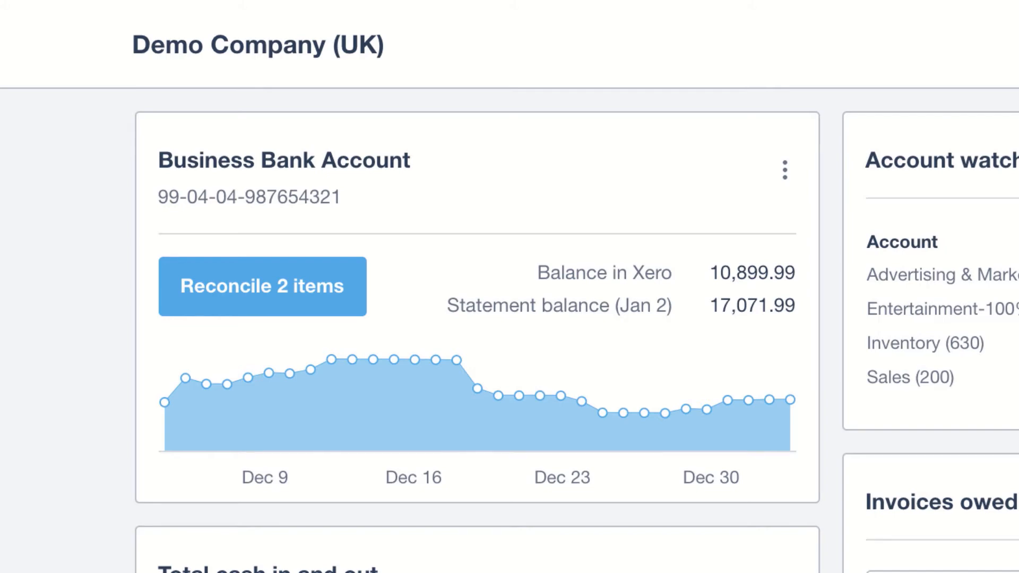
- Browse the dashboard and look at this month's Sales account transactions
{"action": "scroll", "scroll_direction": "down", "scroll_amount": 3}
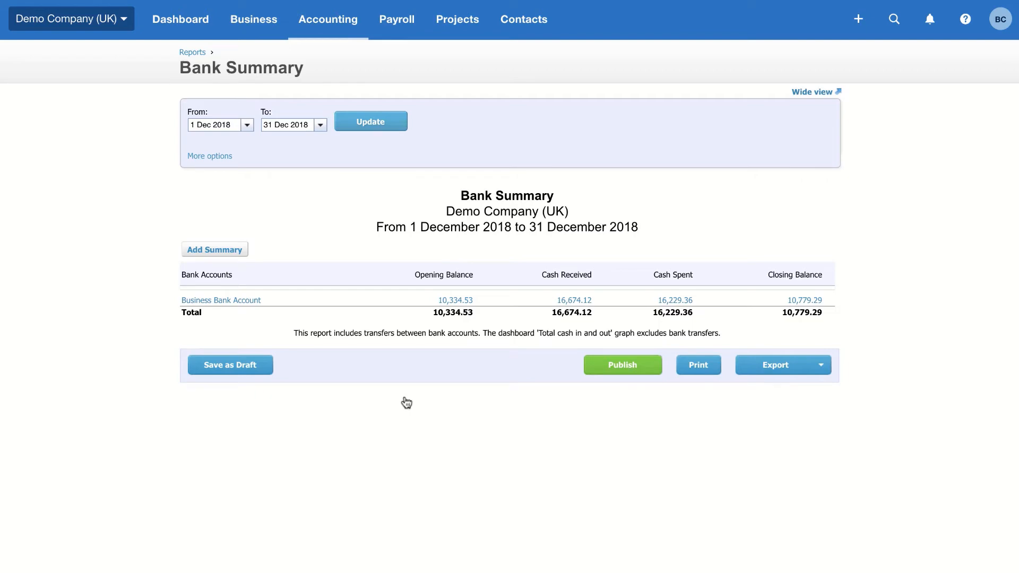
{"action": "left_click", "coordinate": [180, 19]}
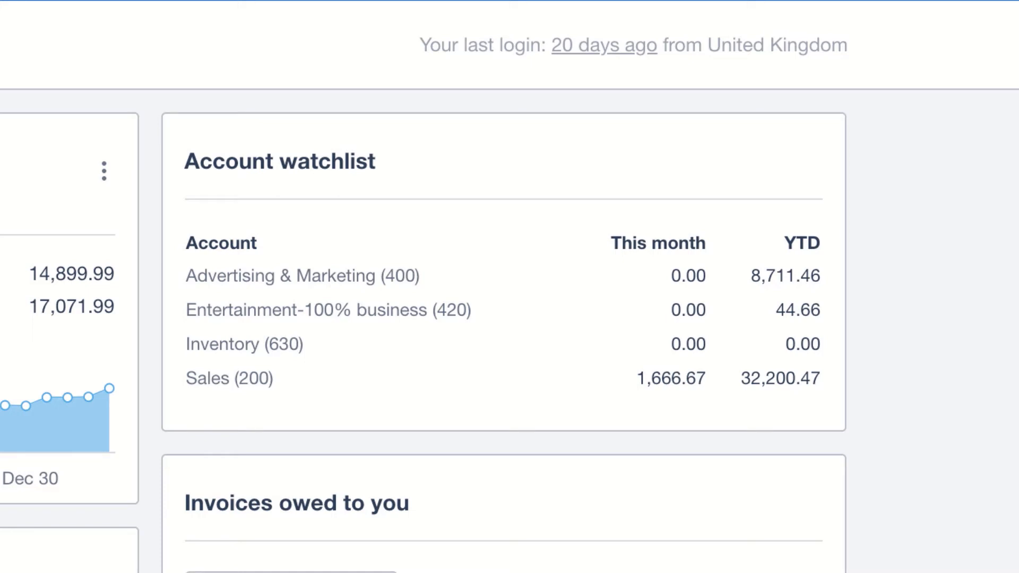
{"action": "mouse_move", "coordinate": [670, 379]}
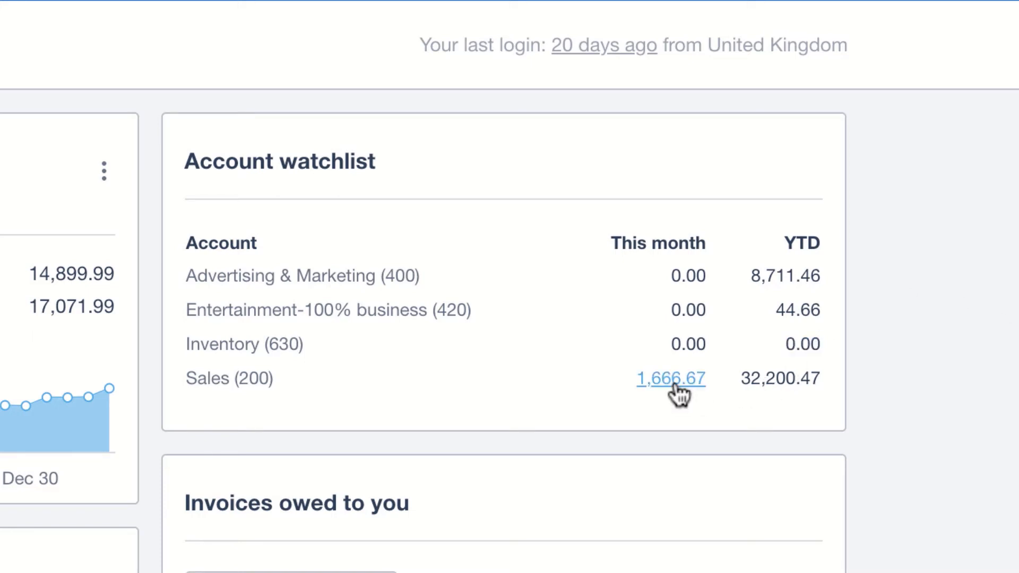
{"action": "left_click", "coordinate": [670, 378]}
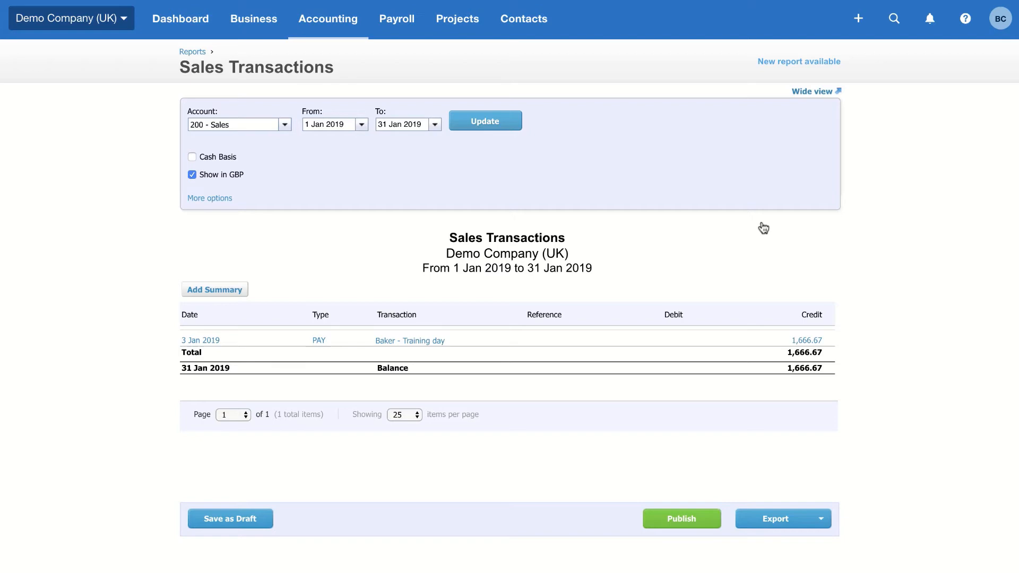
{"action": "left_click", "coordinate": [180, 19]}
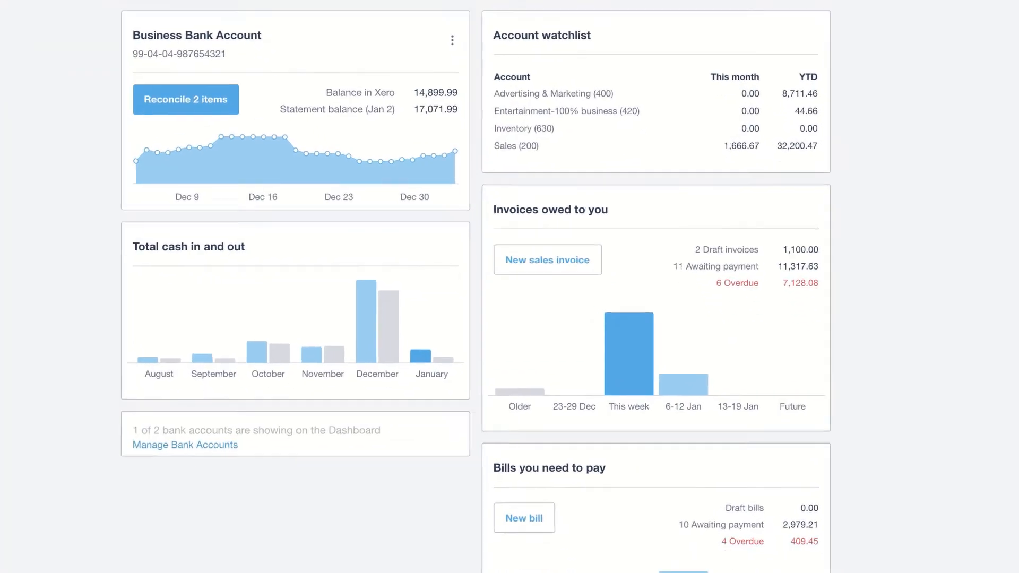
{"action": "scroll", "scroll_direction": "down", "scroll_amount": 3}
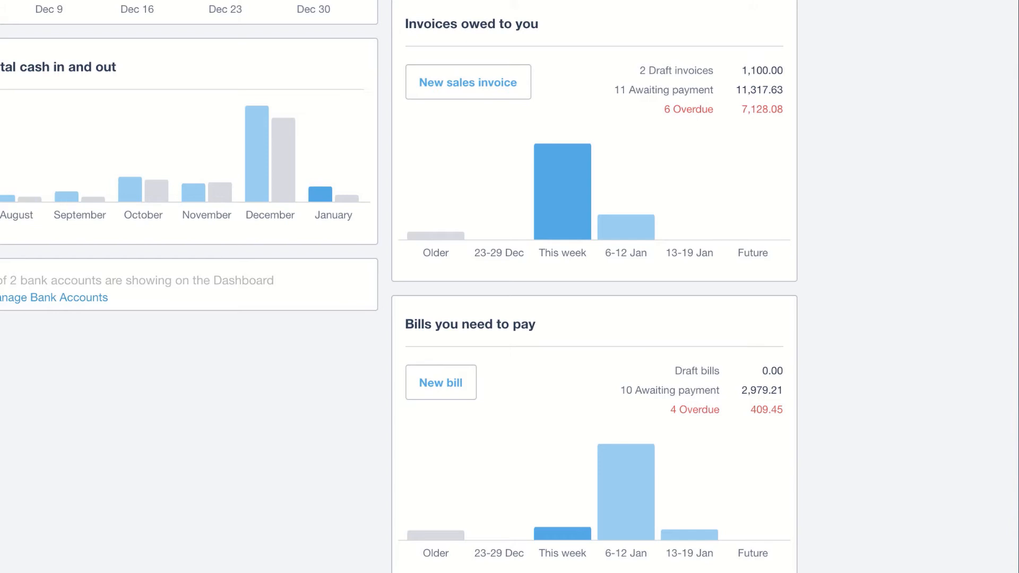
{"action": "scroll", "scroll_direction": "up", "scroll_amount": 3}
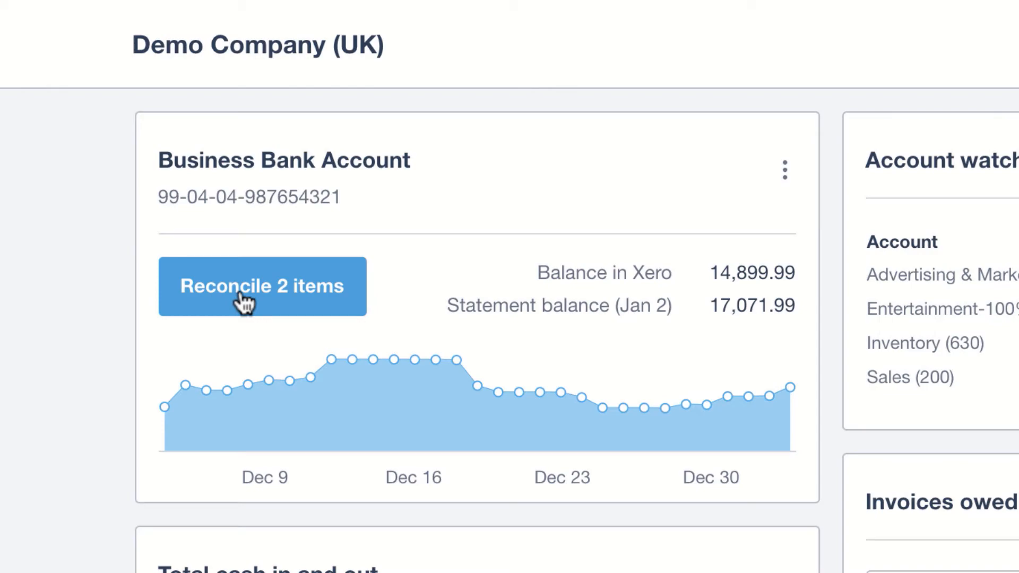
- Match the Ridgeway University 6,187.50 statement line to invoice INV-0035 and reconcile it
{"action": "left_click", "coordinate": [261, 286]}
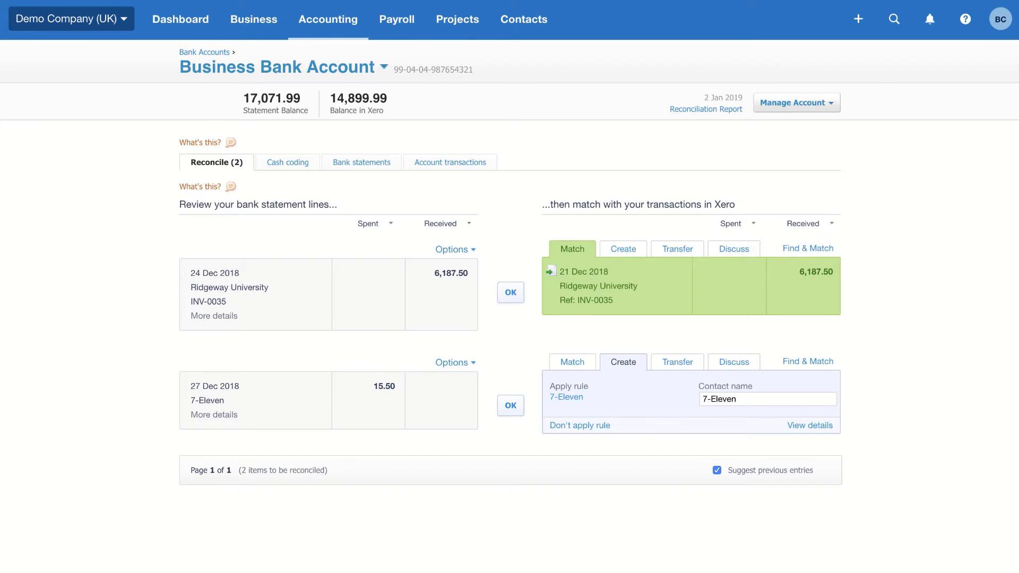
{"action": "scroll", "scroll_direction": "down", "scroll_amount": 3}
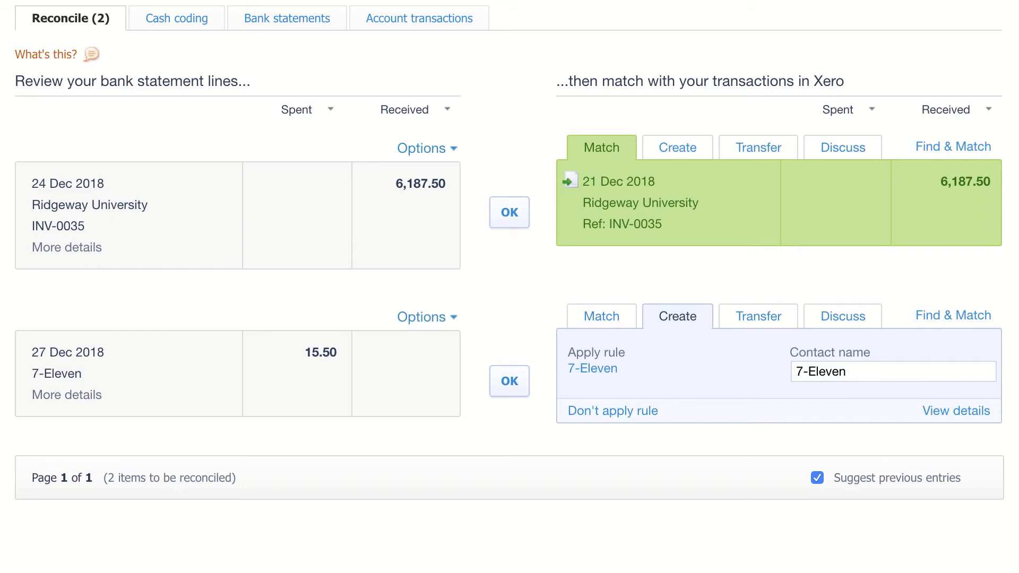
{"action": "mouse_move", "coordinate": [510, 212]}
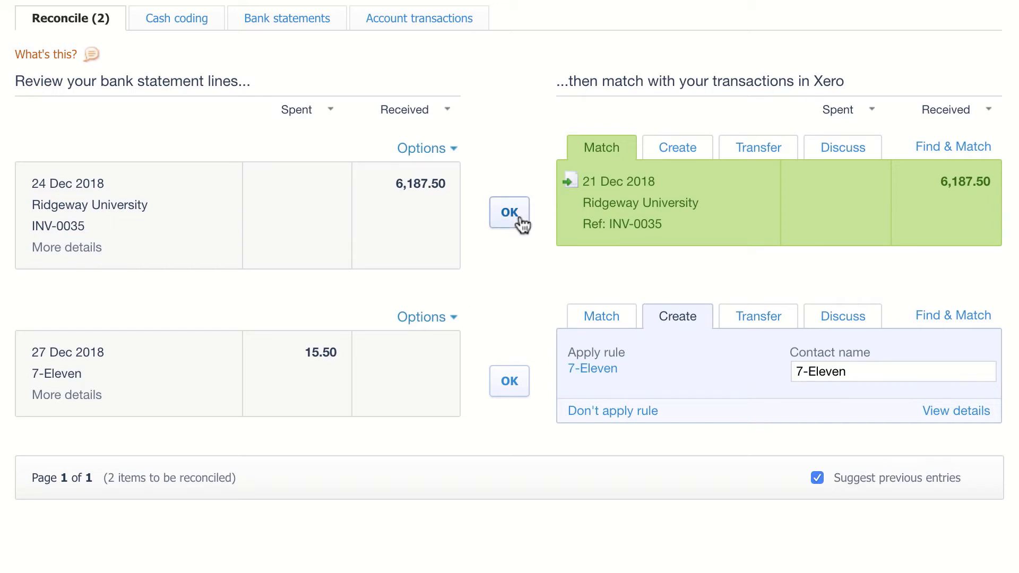
{"action": "left_click", "coordinate": [509, 212]}
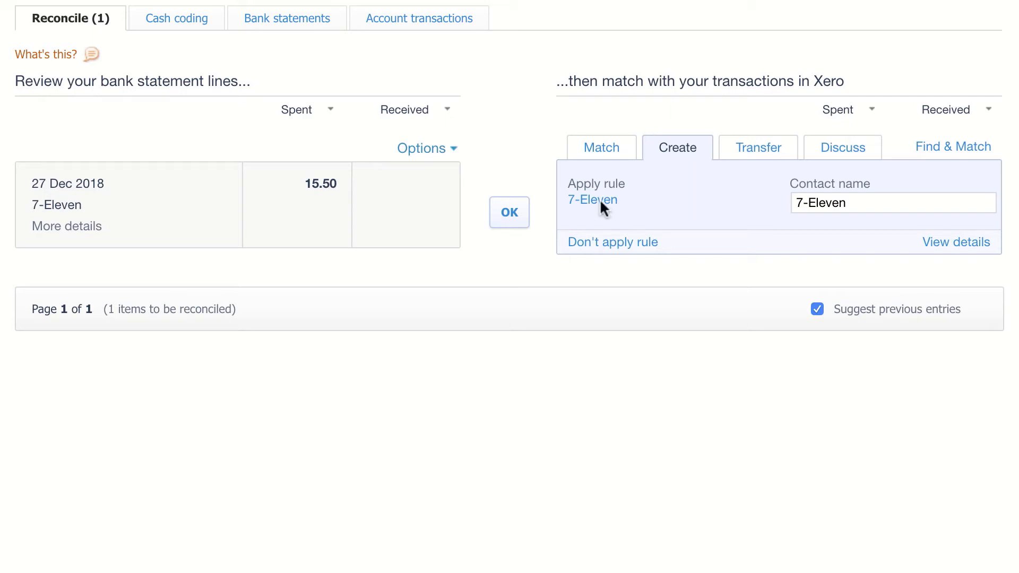
{"action": "left_click", "coordinate": [592, 200]}
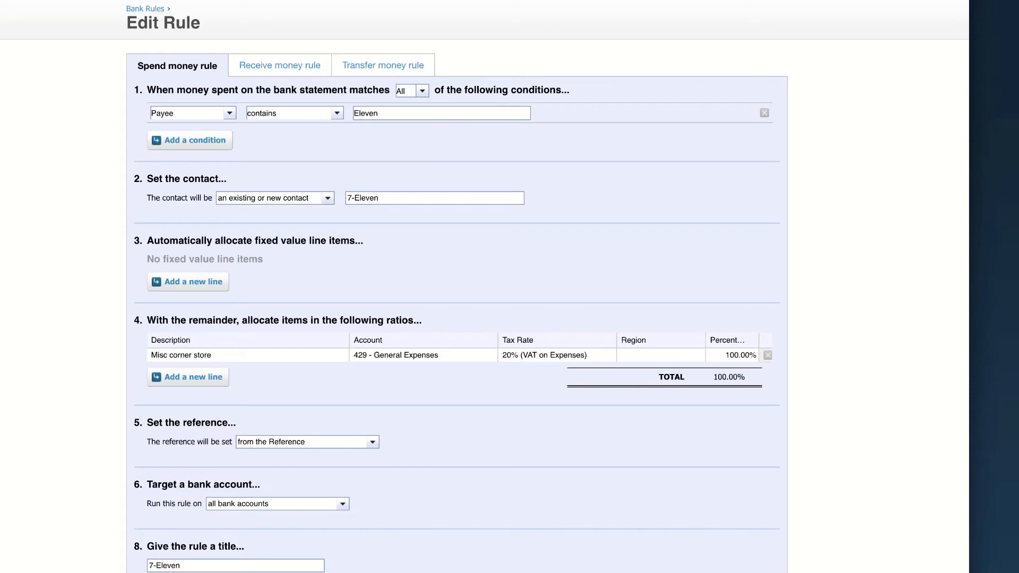
{"action": "scroll", "scroll_direction": "down", "scroll_amount": 3}
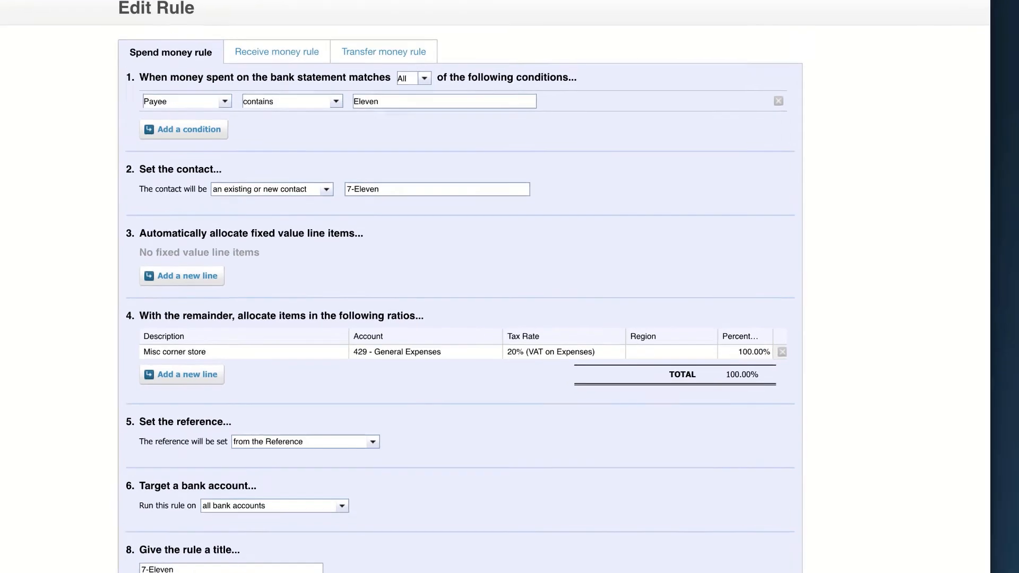
{"action": "scroll", "scroll_direction": "down", "scroll_amount": 3}
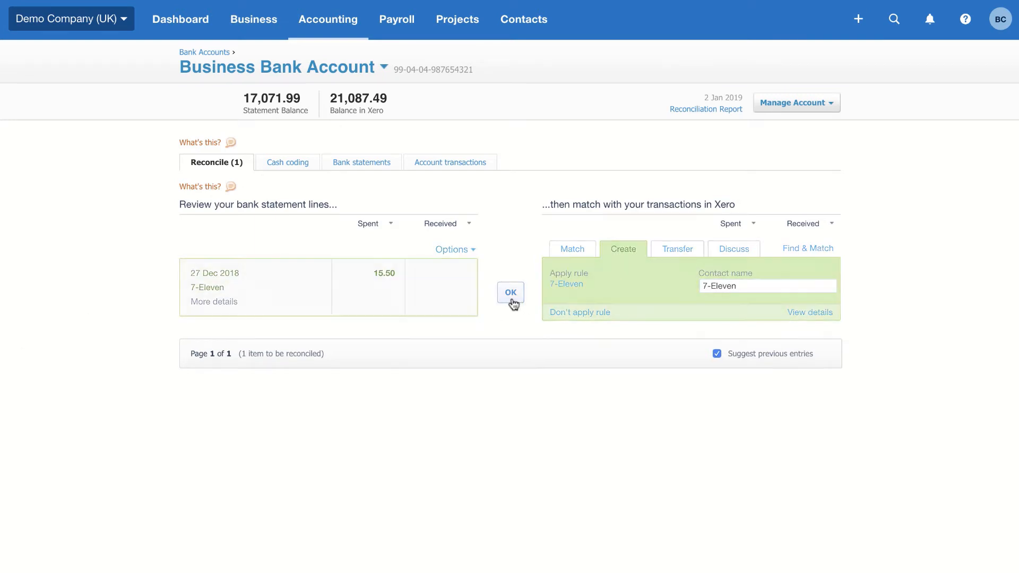
- Reconcile the 7-Eleven 15.50 spend line, leaving nothing to reconcile
{"action": "left_click", "coordinate": [510, 292]}
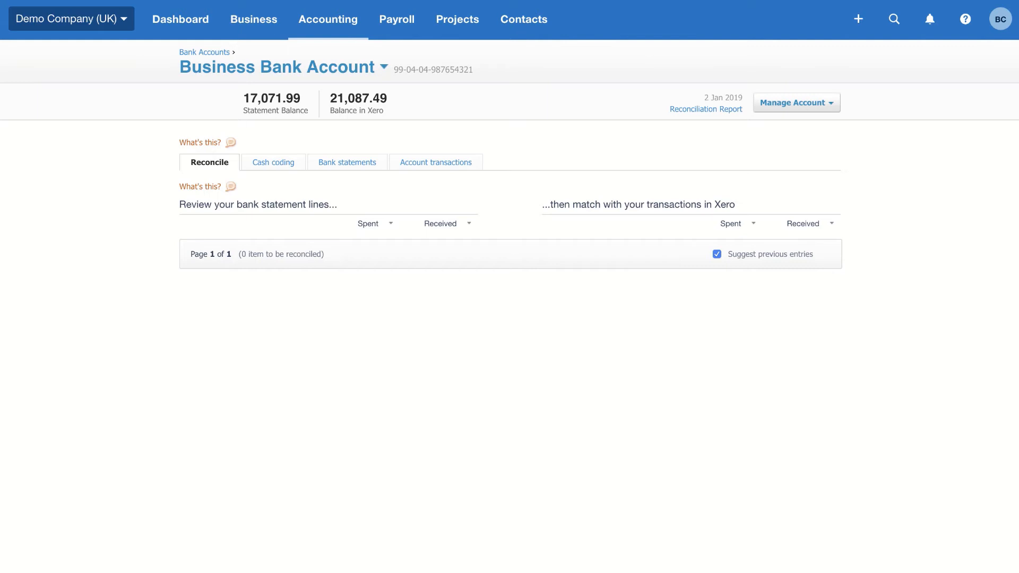
{"action": "left_click", "coordinate": [254, 20]}
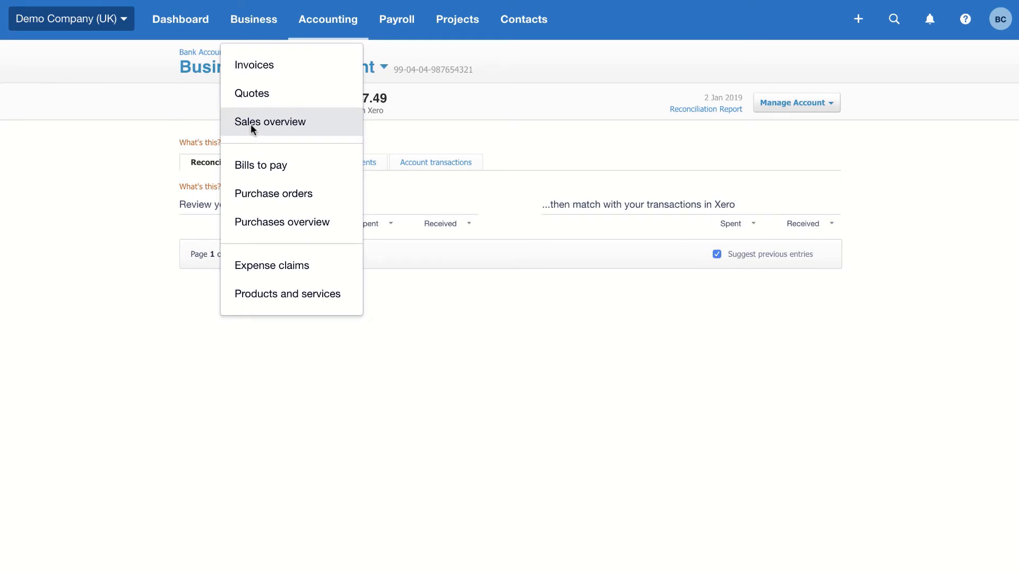
- From Sales overview, start invoicing accepted quote QU-0001 for Bayside Club (1,800.00)
{"action": "left_click", "coordinate": [270, 121]}
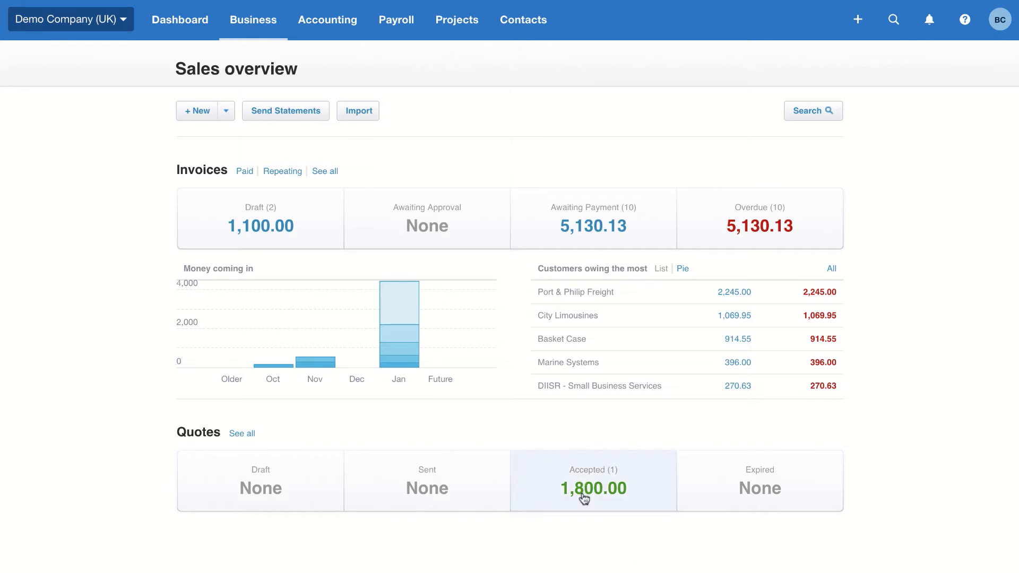
{"action": "left_click", "coordinate": [593, 481]}
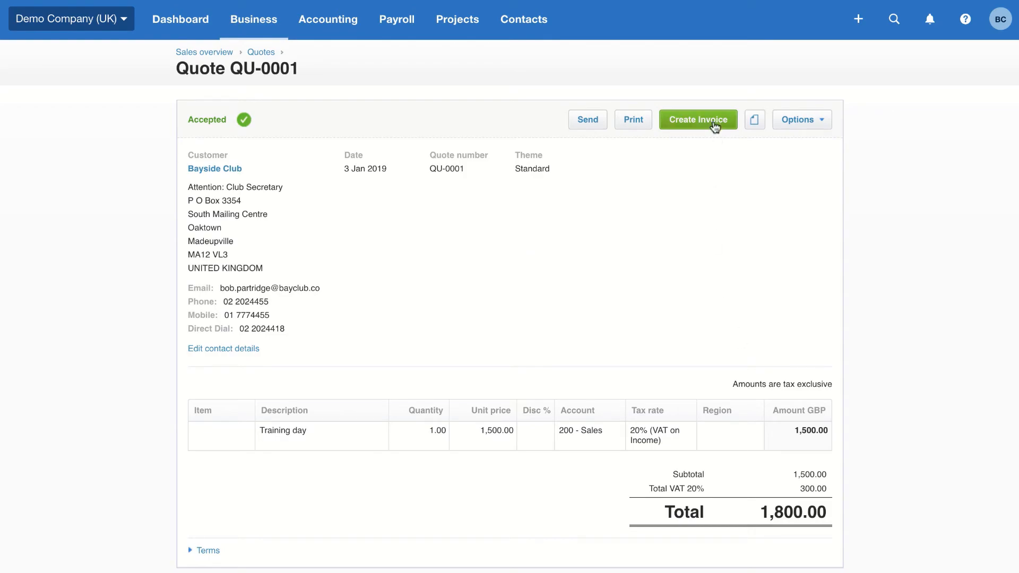
{"action": "left_click", "coordinate": [697, 120]}
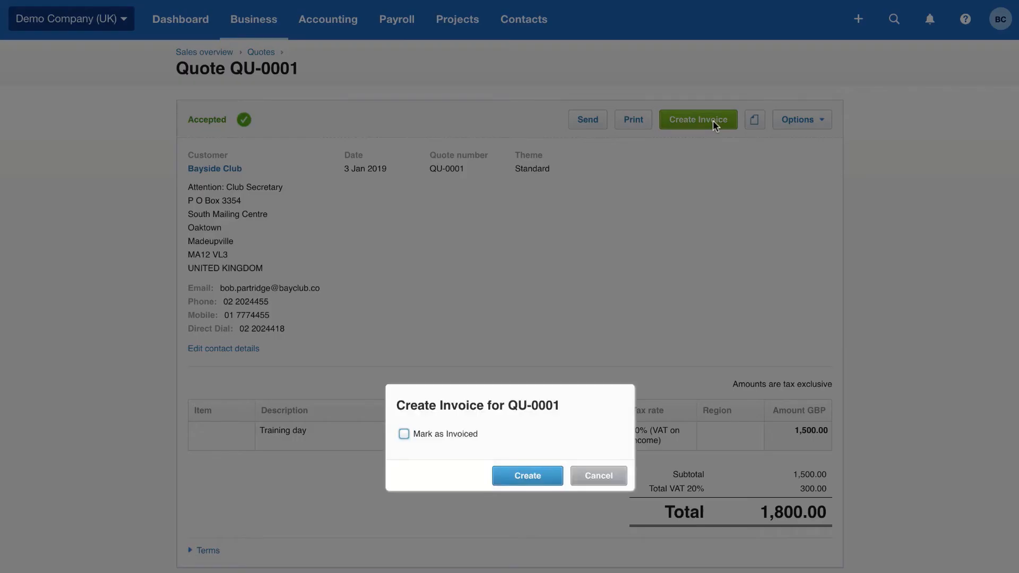
{"action": "left_click", "coordinate": [403, 434]}
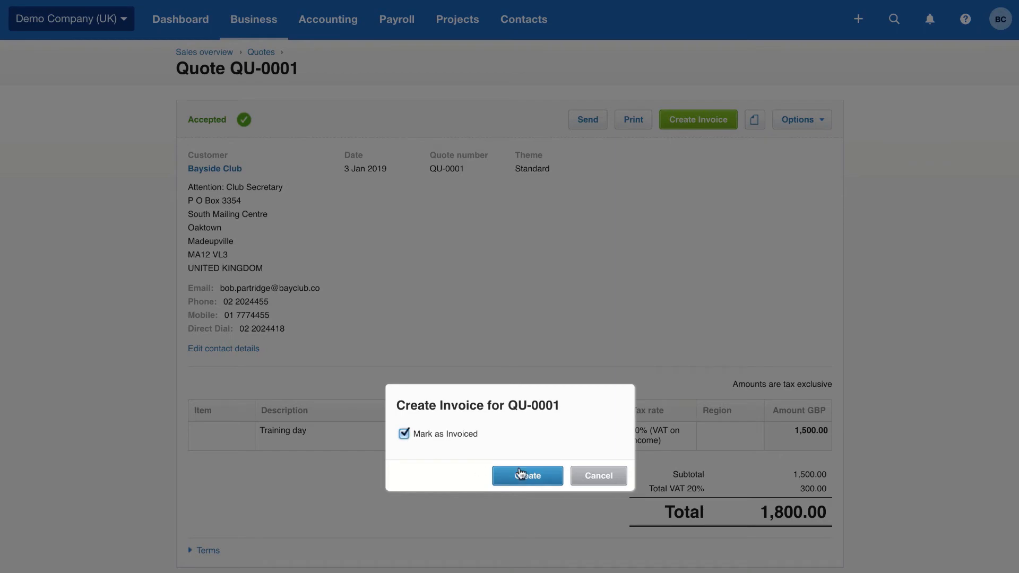
- Create and approve invoice INV-0043 for Bayside Club, due +1m (3 Feb 2019)
{"action": "left_click", "coordinate": [527, 475]}
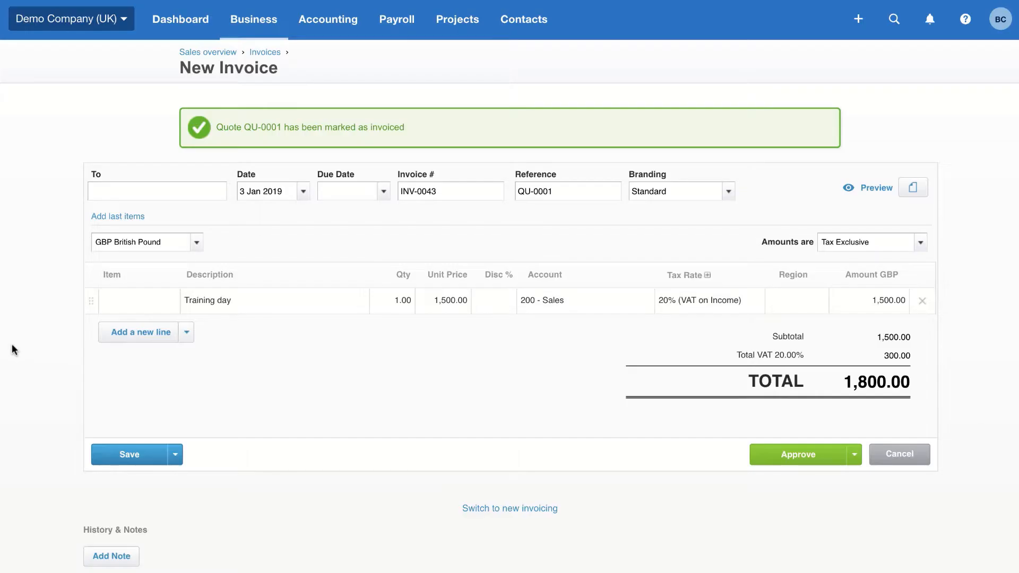
{"action": "mouse_move", "coordinate": [80, 284]}
{"action": "type", "text": "+30"}
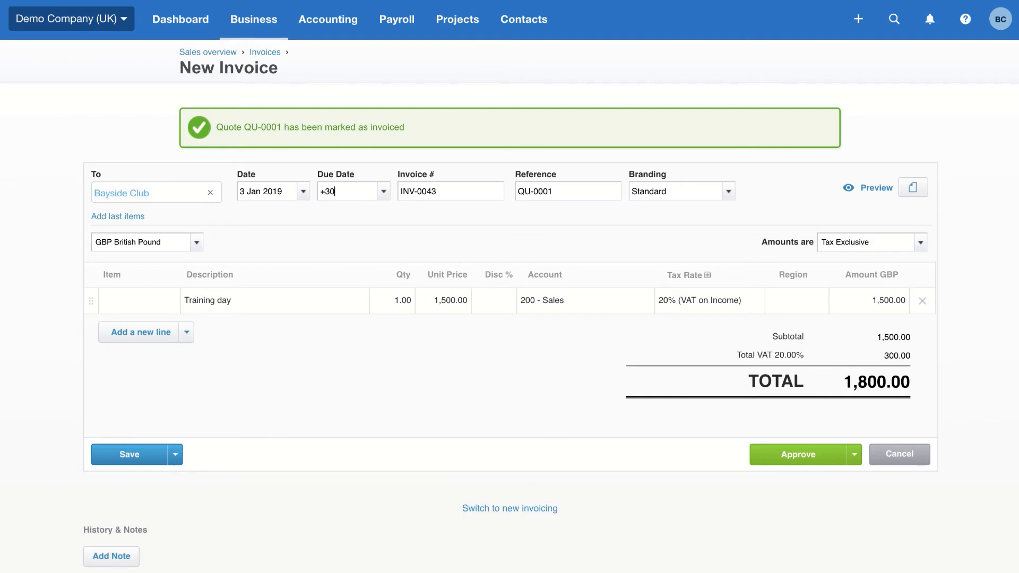
{"action": "key", "text": "Backspace"}
{"action": "type", "text": "+1w"}
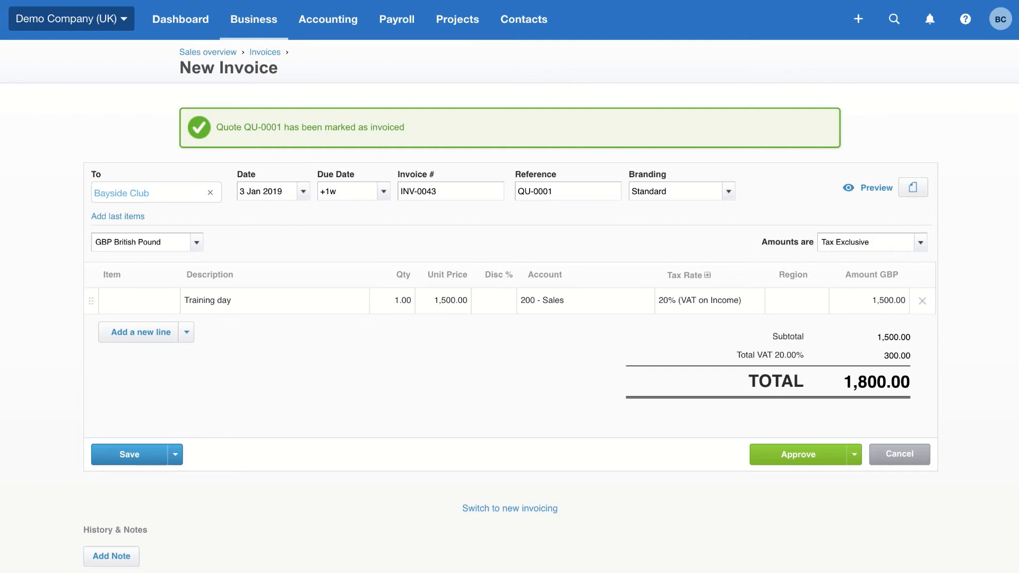
{"action": "left_click", "coordinate": [351, 191]}
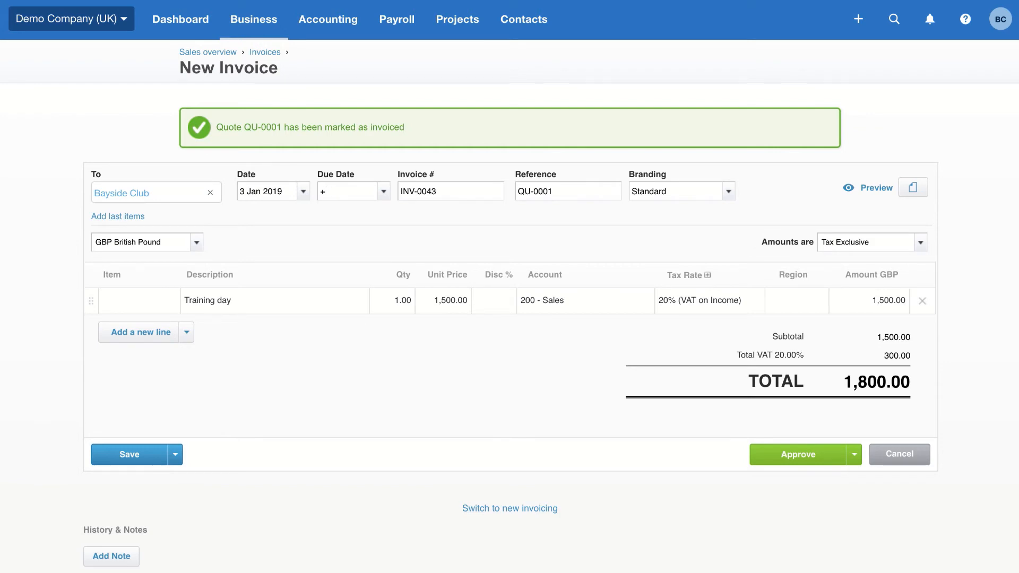
{"action": "type", "text": "1m"}
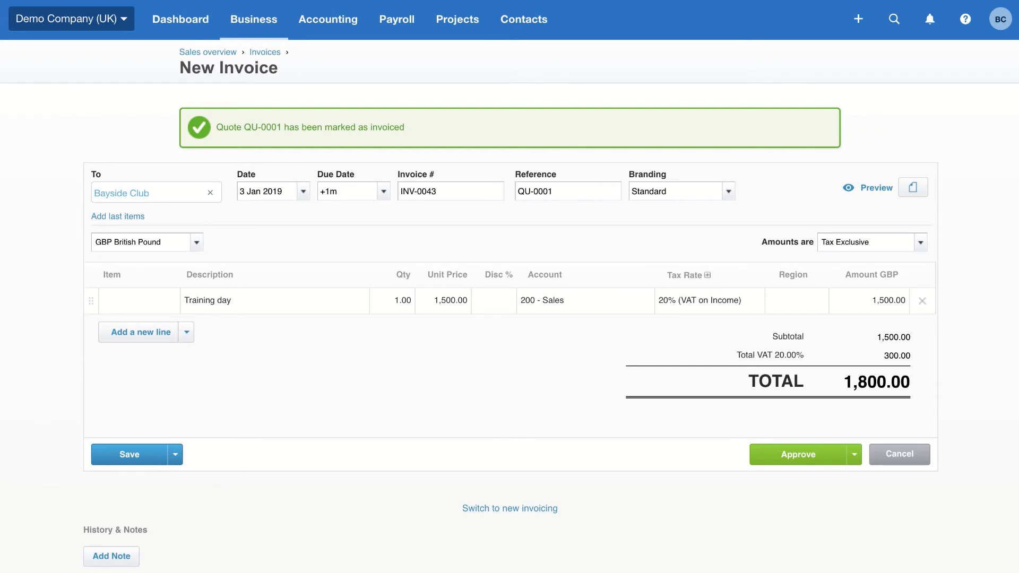
{"action": "left_click", "coordinate": [799, 454]}
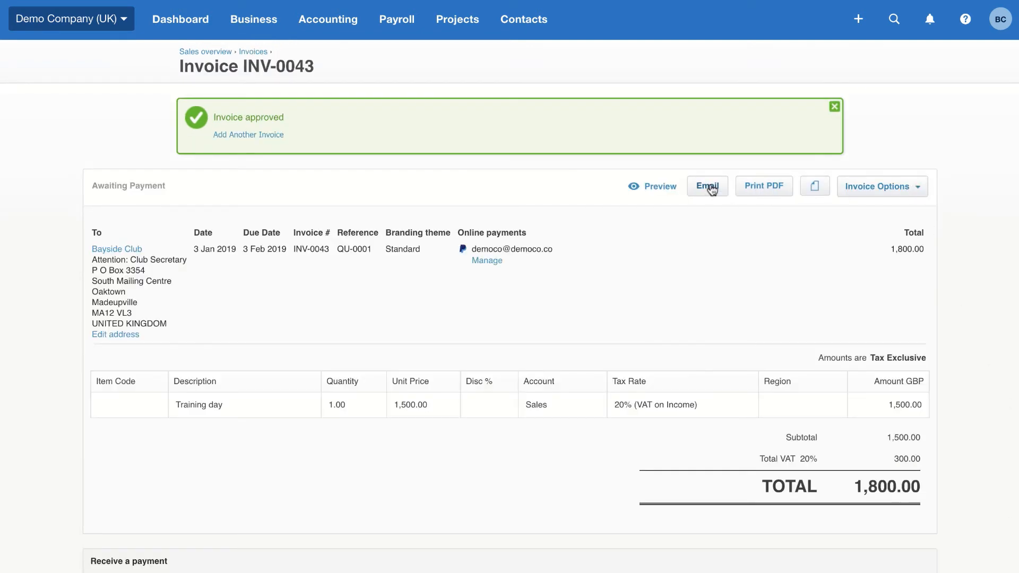
{"action": "left_click", "coordinate": [708, 186]}
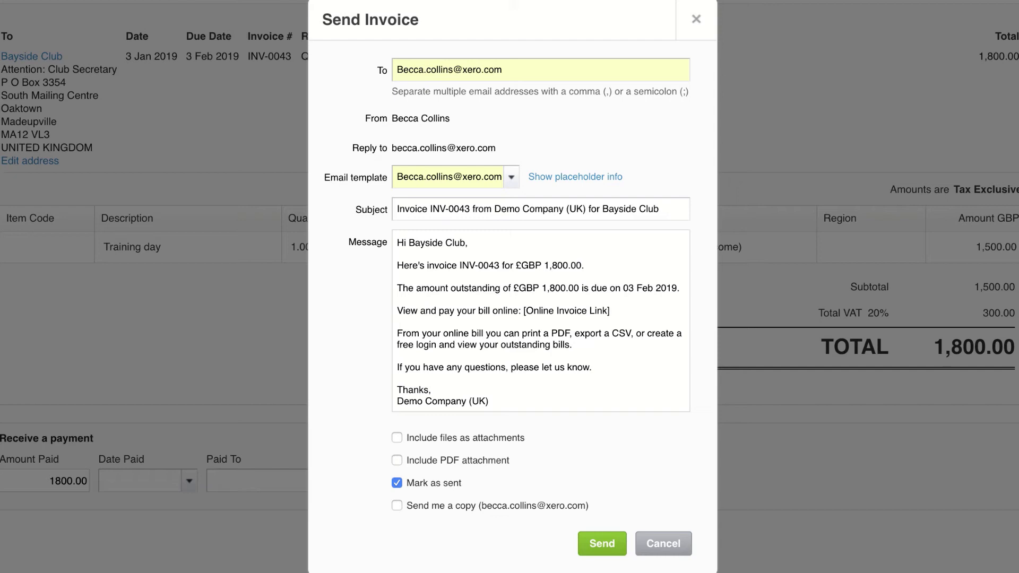
- Send the INV-0043 invoice email with Mark as sent ticked
{"action": "left_click", "coordinate": [601, 543]}
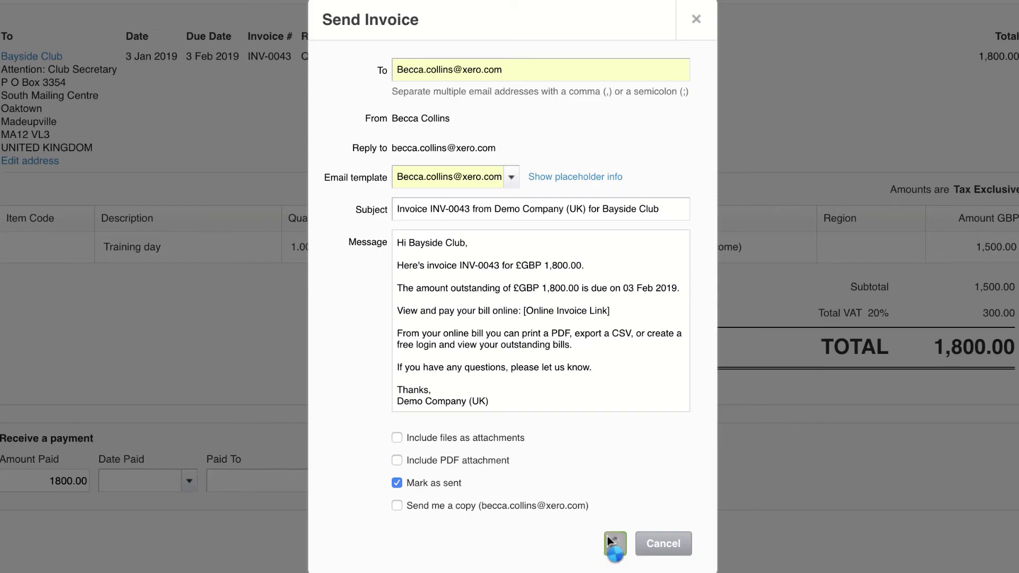
{"action": "left_click", "coordinate": [614, 543]}
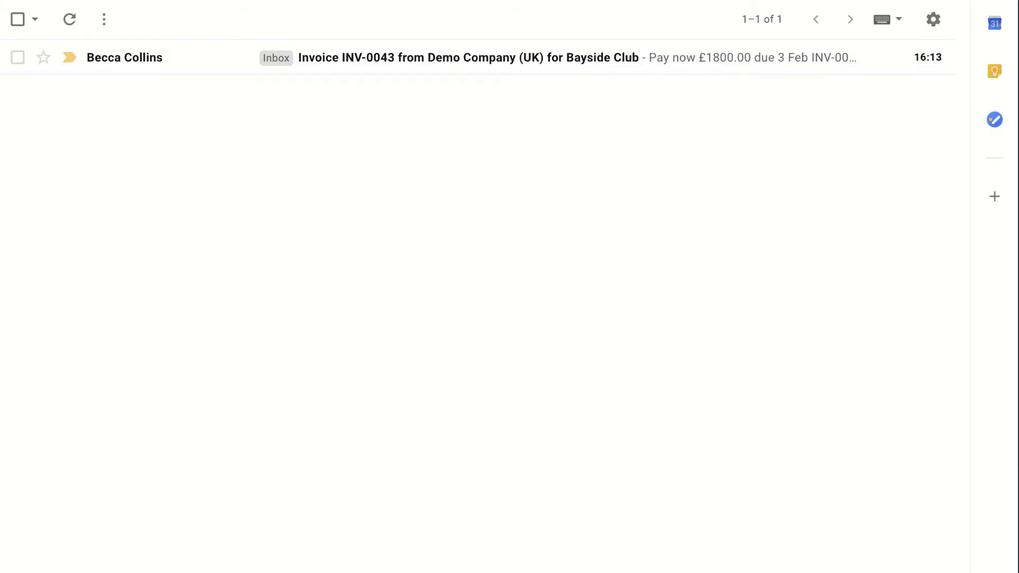
{"action": "mouse_move", "coordinate": [444, 69]}
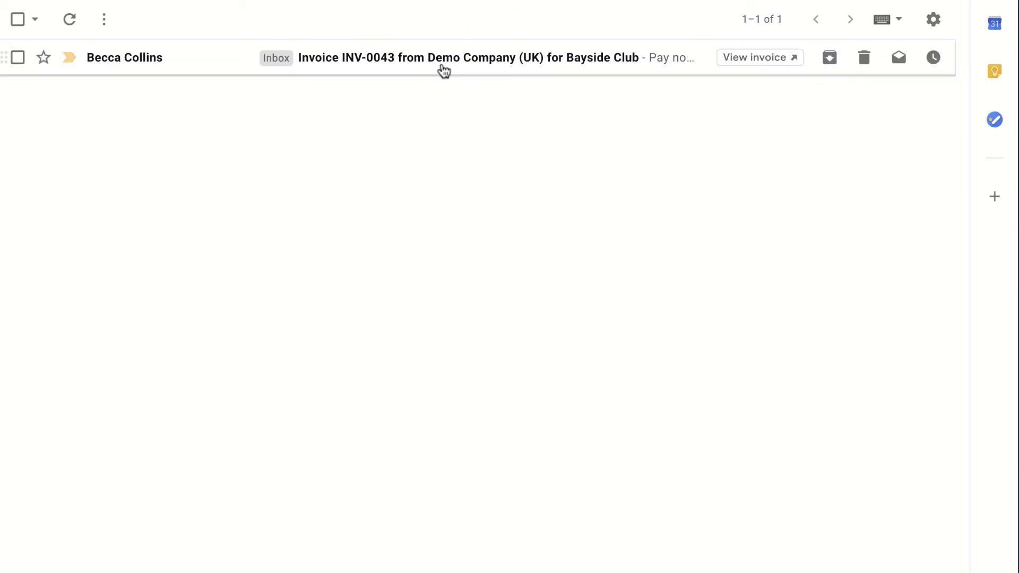
- Open the INV-0043 email in Gmail and follow its online invoice link
{"action": "left_click", "coordinate": [443, 58]}
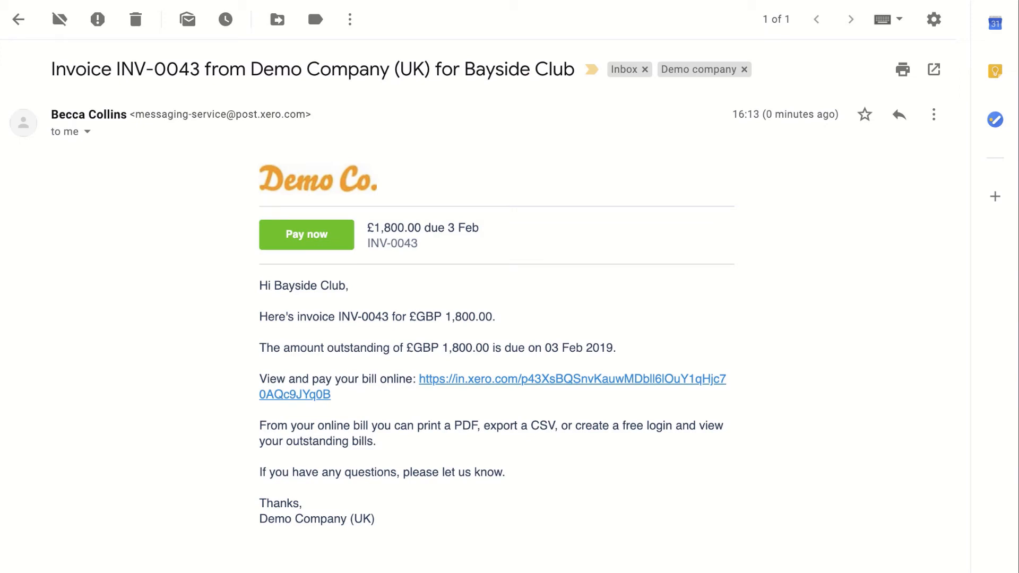
{"action": "mouse_move", "coordinate": [509, 392]}
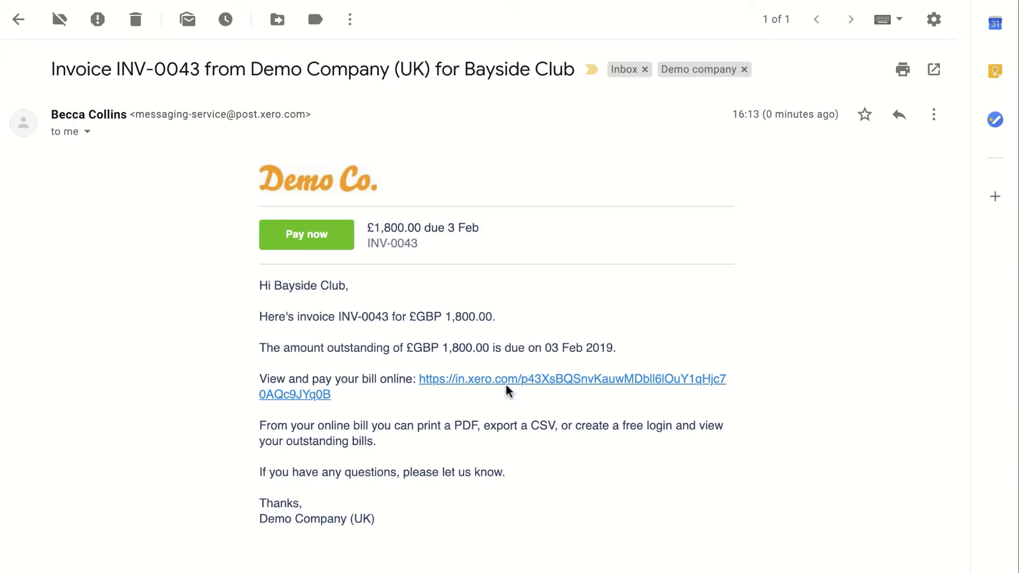
{"action": "left_click", "coordinate": [571, 379]}
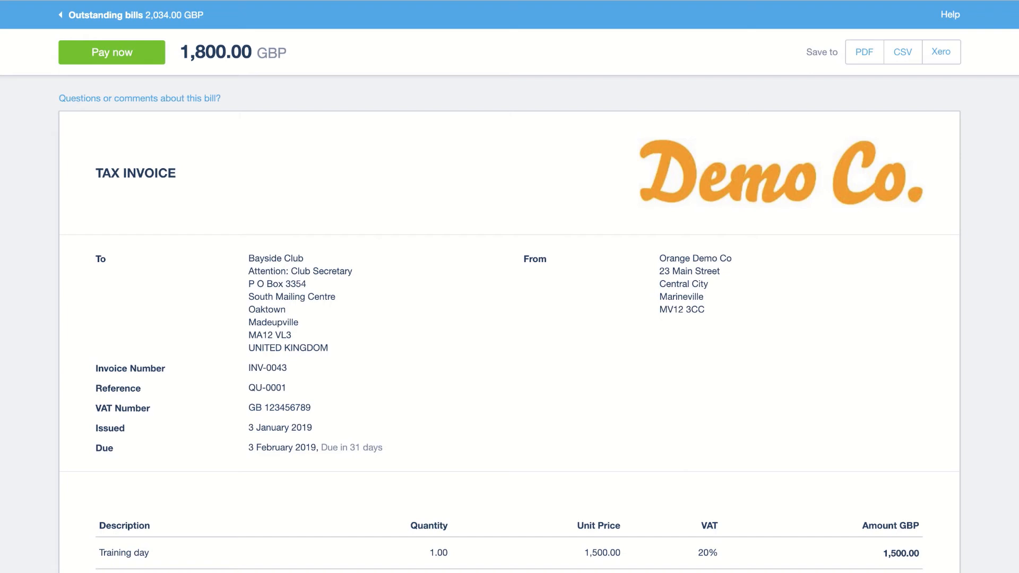
- Leave the online invoice and return to INV-0043, now Awaiting Payment
{"action": "left_click", "coordinate": [111, 52]}
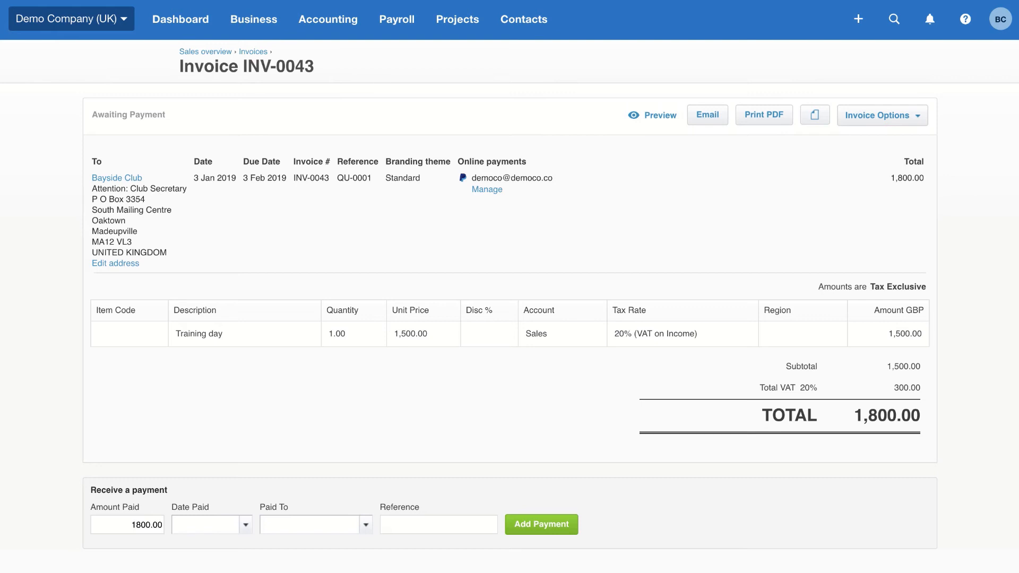
{"action": "mouse_move", "coordinate": [524, 20]}
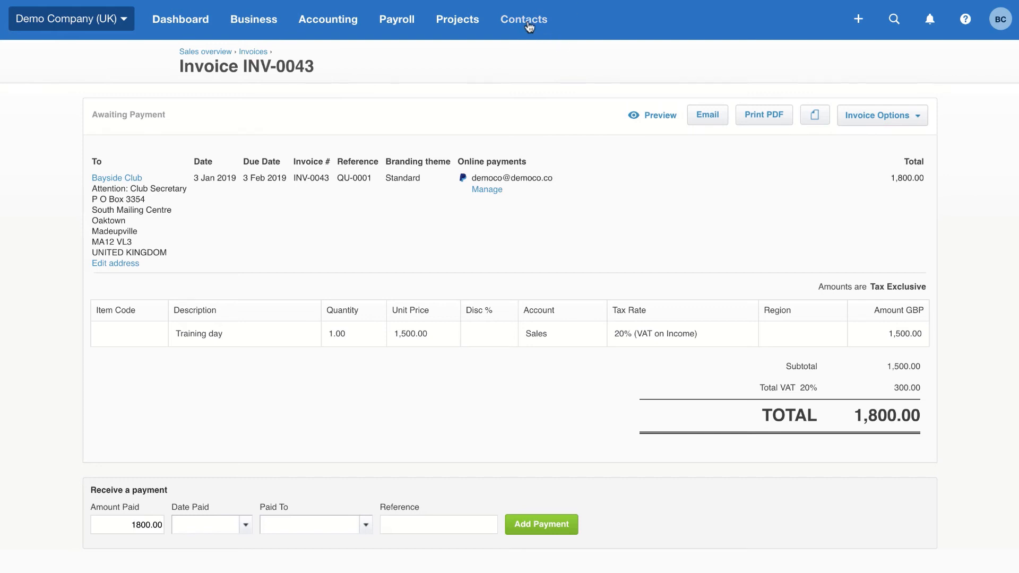
- List all 60 contacts, with Bayside Club owing 2,034.00 and 234.00 overdue
{"action": "left_click", "coordinate": [524, 19]}
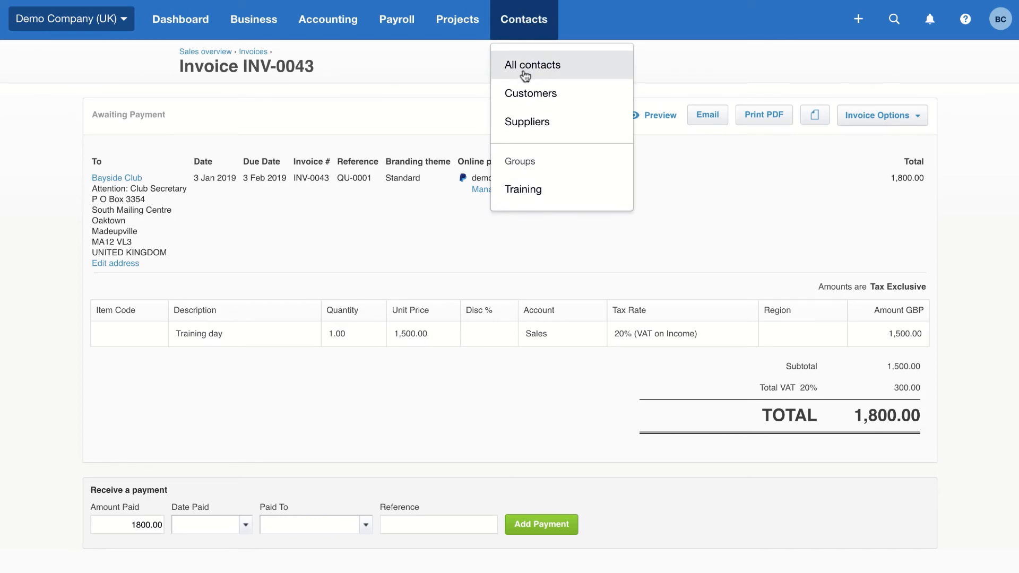
{"action": "left_click", "coordinate": [532, 64]}
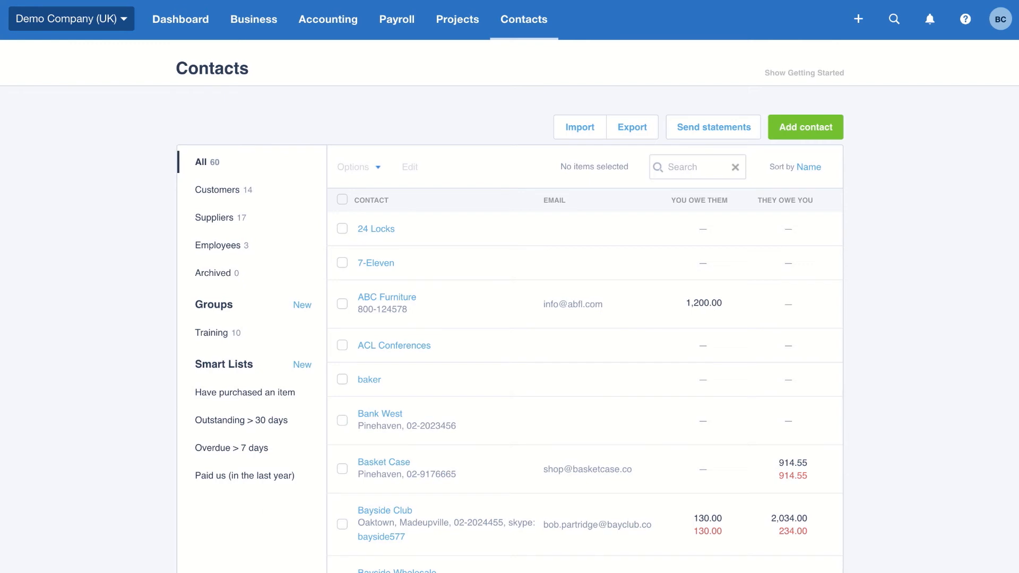
{"action": "left_click", "coordinate": [328, 19]}
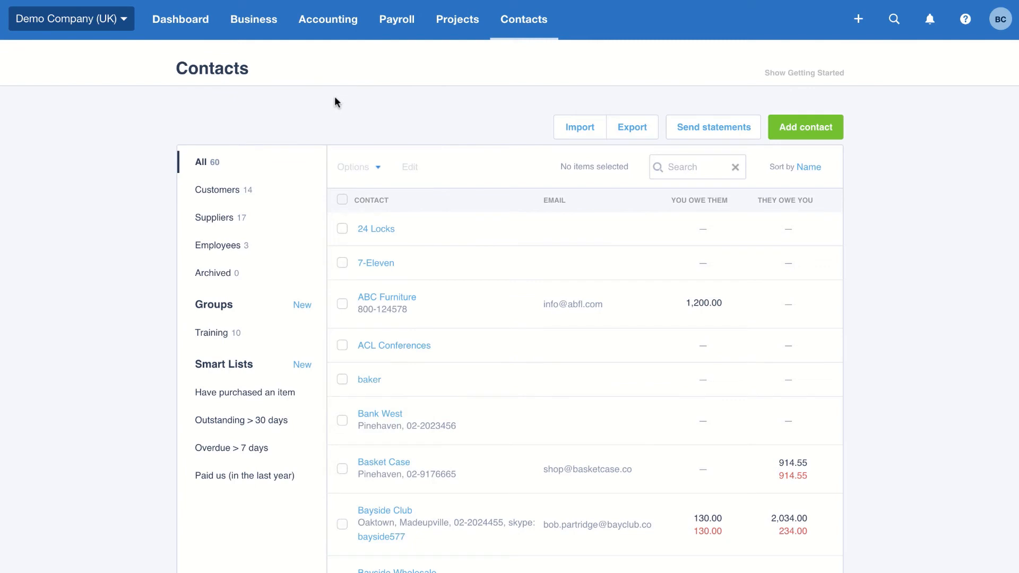
- Go to the Reports summary from the Accounting menu
{"action": "left_click", "coordinate": [327, 19]}
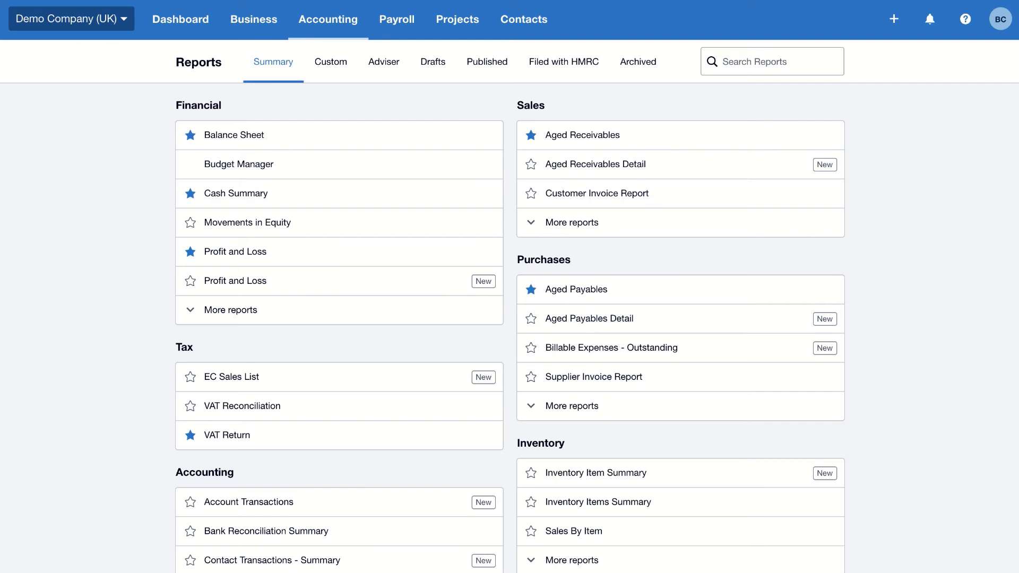
{"action": "mouse_move", "coordinate": [323, 292]}
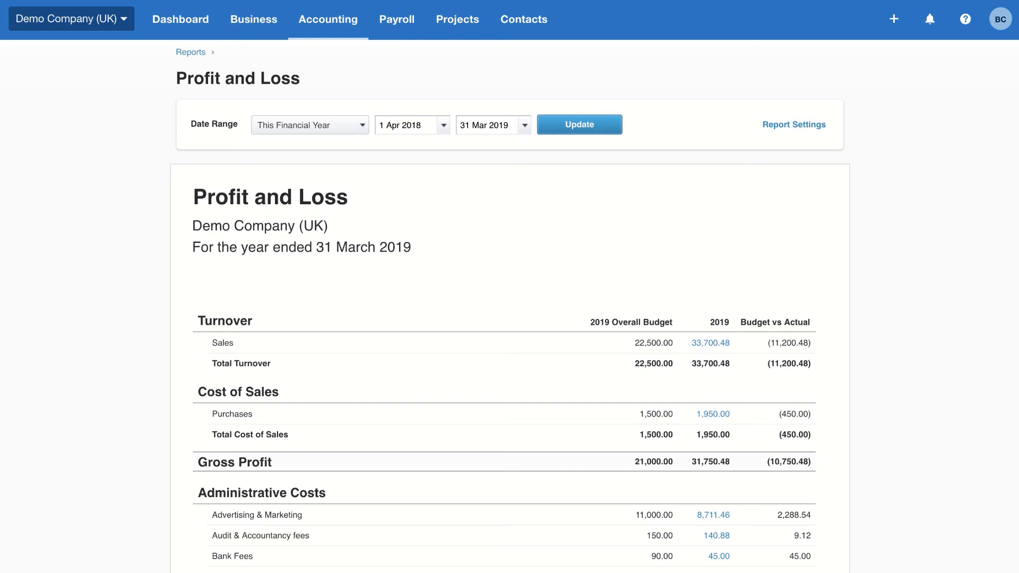
- Scroll the Profit and Loss report for the year ending 31 March 2019
{"action": "scroll", "scroll_direction": "down", "scroll_amount": 3}
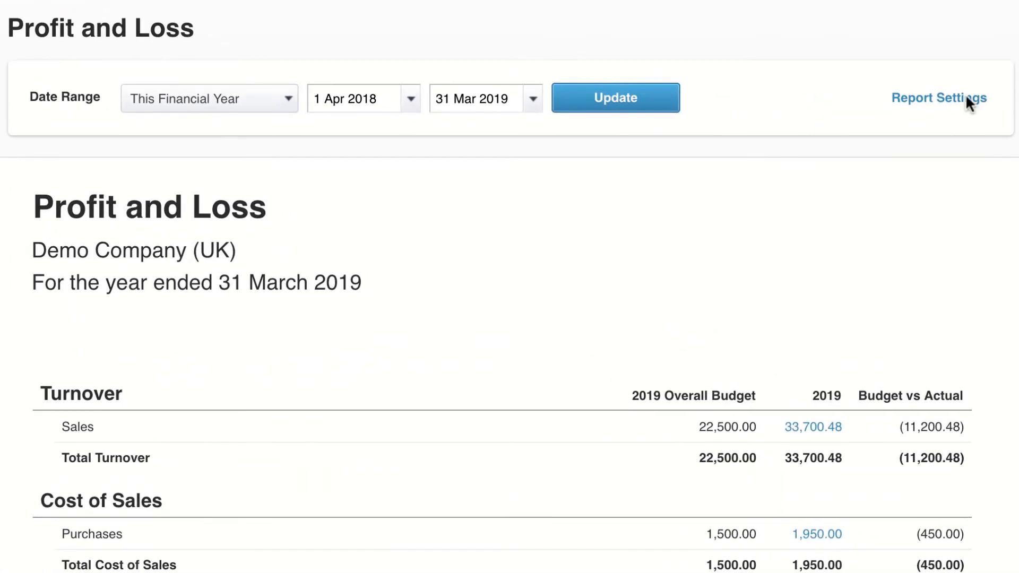
- View the Show decimals and Region report settings, then review totals down to 18,127.87 operating profit
{"action": "left_click", "coordinate": [939, 97]}
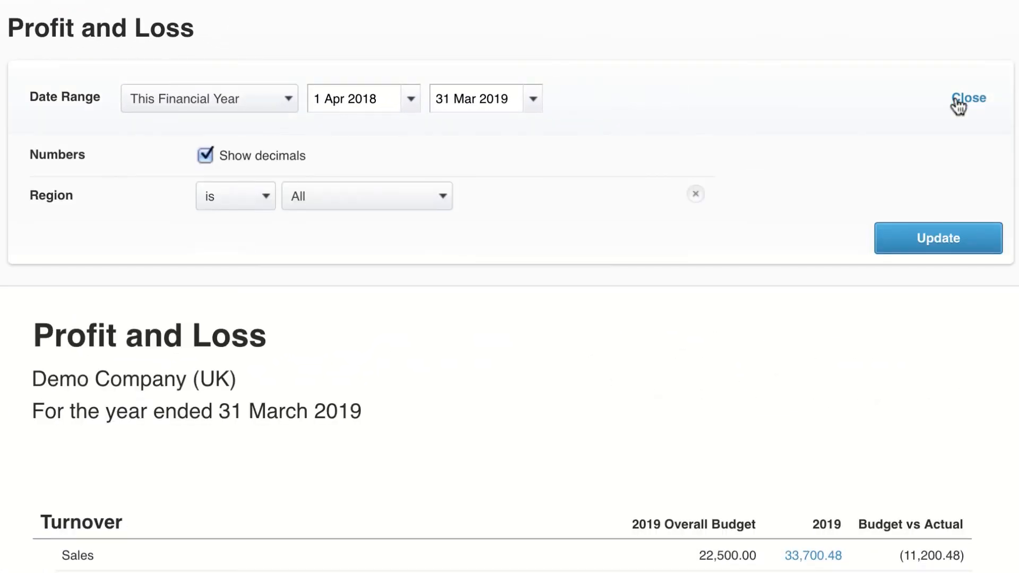
{"action": "mouse_move", "coordinate": [402, 52]}
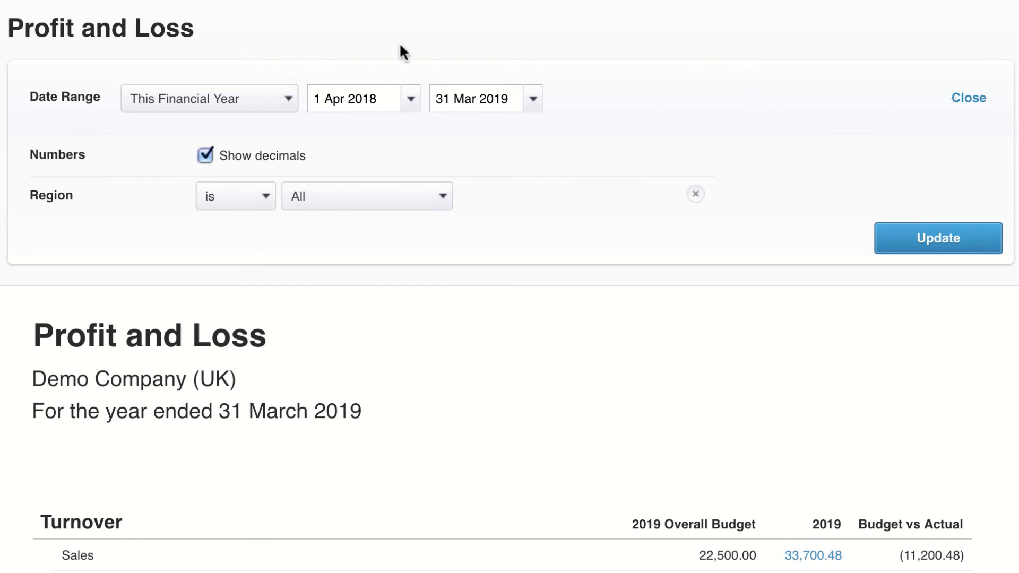
{"action": "left_click", "coordinate": [208, 98]}
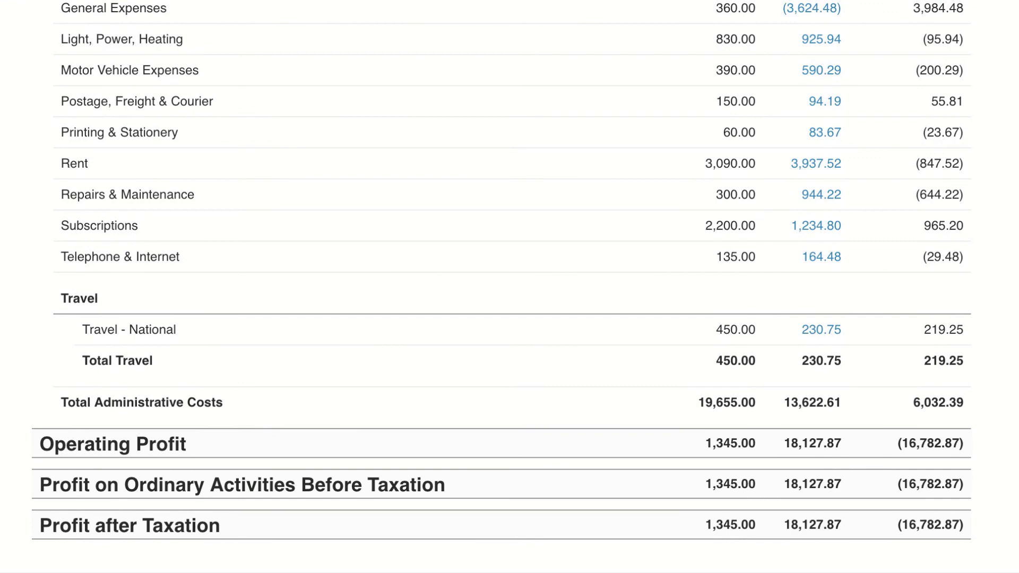
{"action": "scroll", "scroll_direction": "up", "scroll_amount": 3}
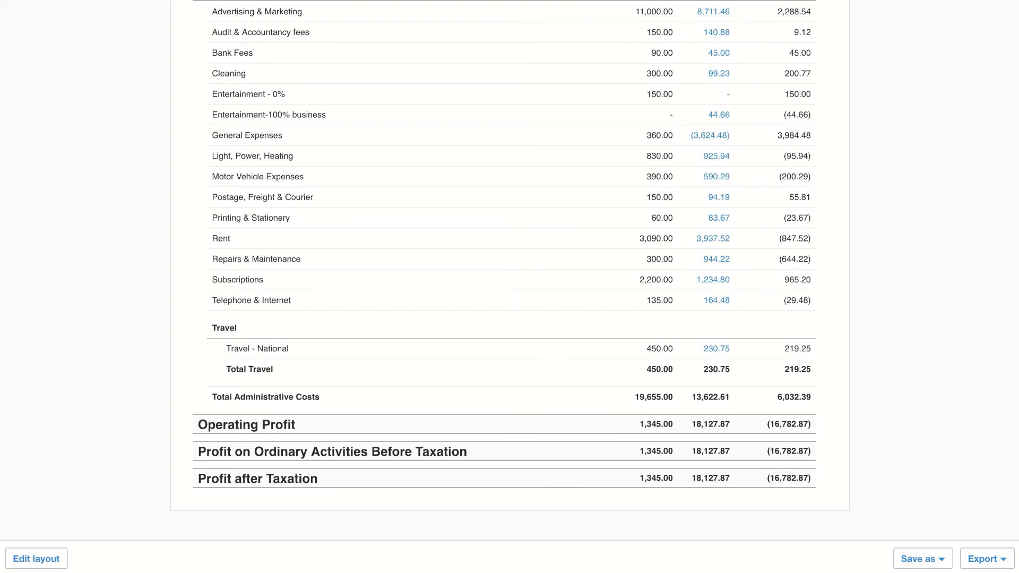
{"action": "left_click", "coordinate": [923, 558]}
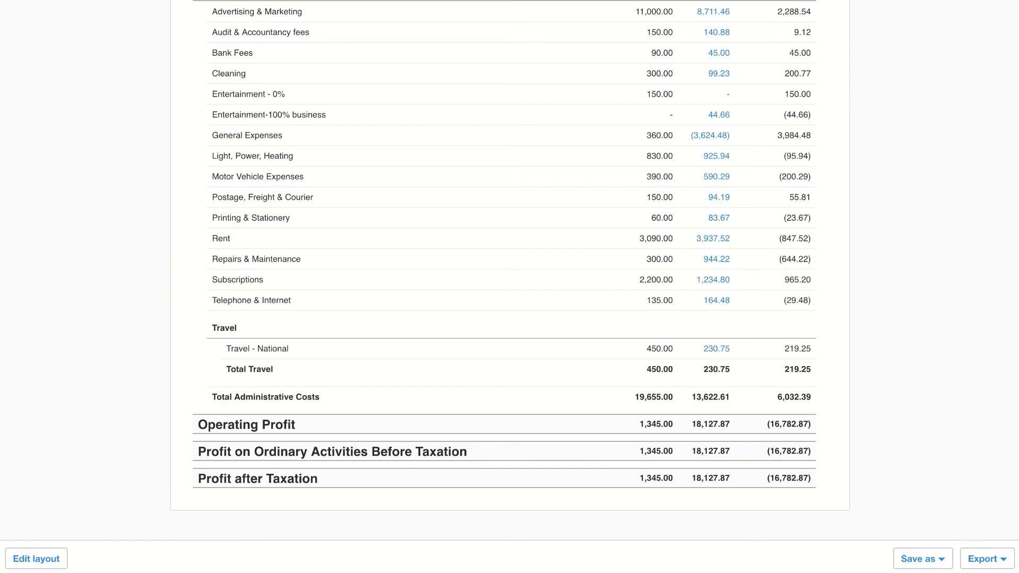
{"action": "scroll", "scroll_direction": "down", "scroll_amount": 3}
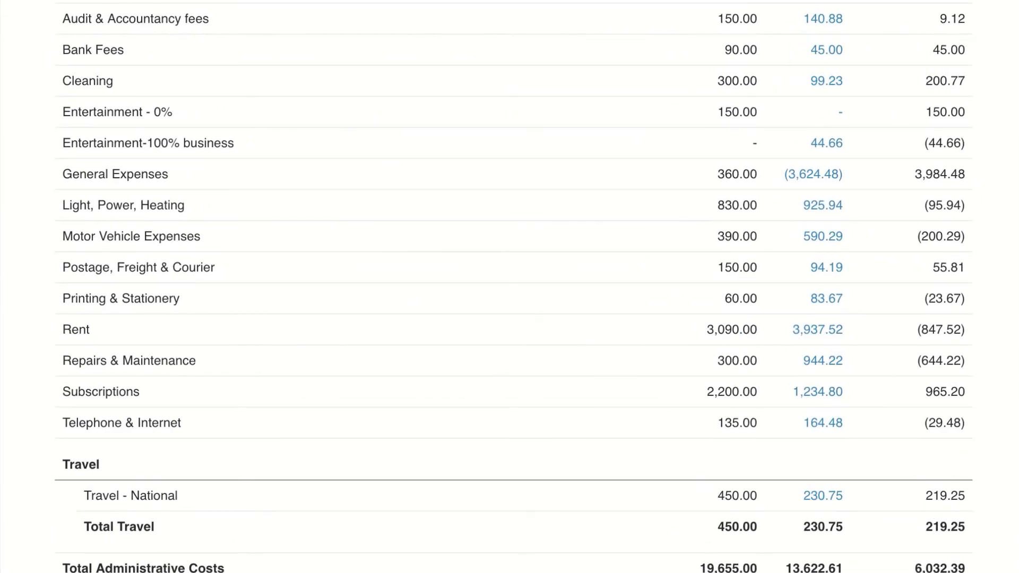
{"action": "mouse_move", "coordinate": [833, 367]}
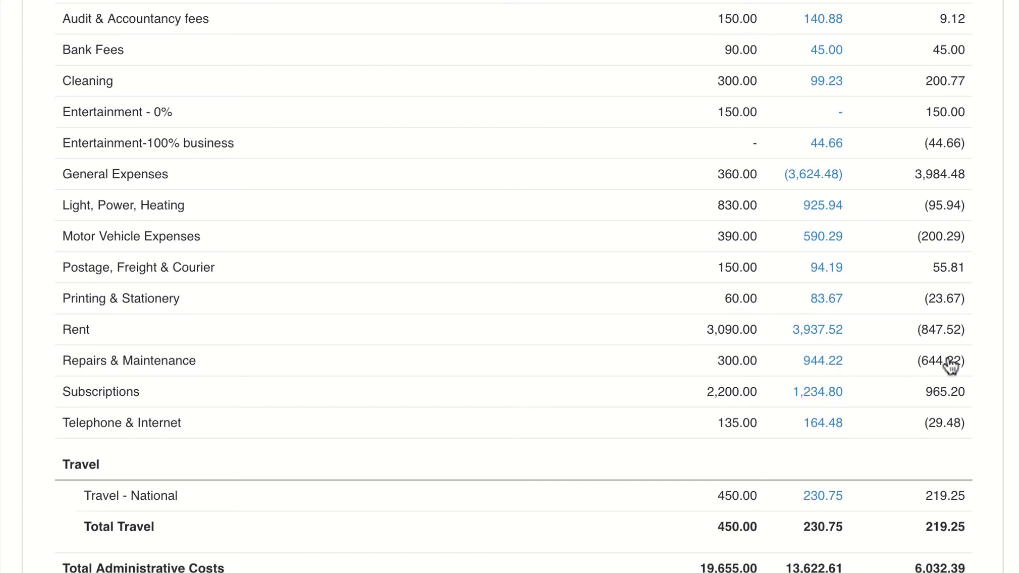
- Open the Account Transactions report behind the 944.22 Repairs & Maintenance amount
{"action": "left_click", "coordinate": [822, 361]}
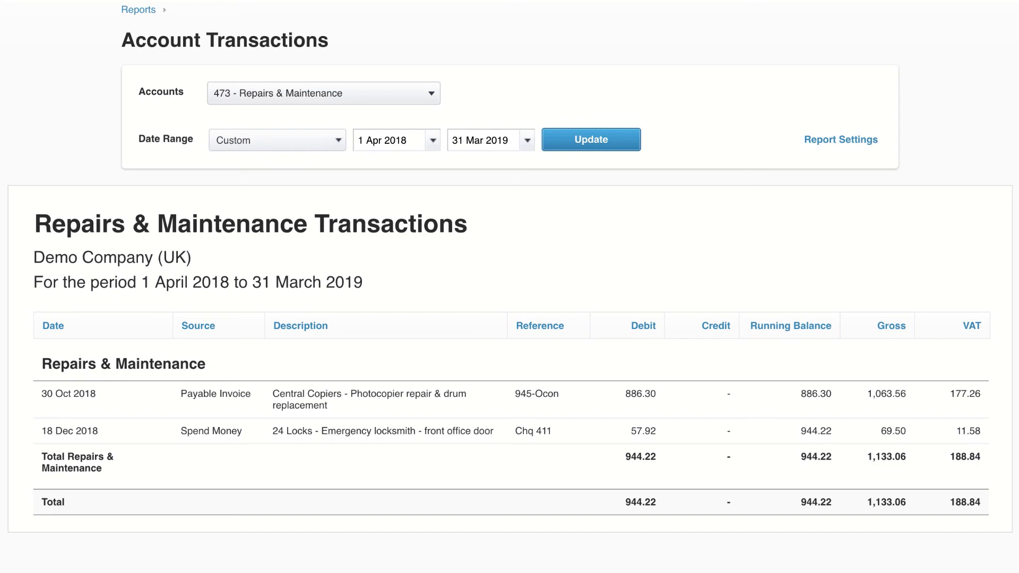
{"action": "mouse_move", "coordinate": [354, 409]}
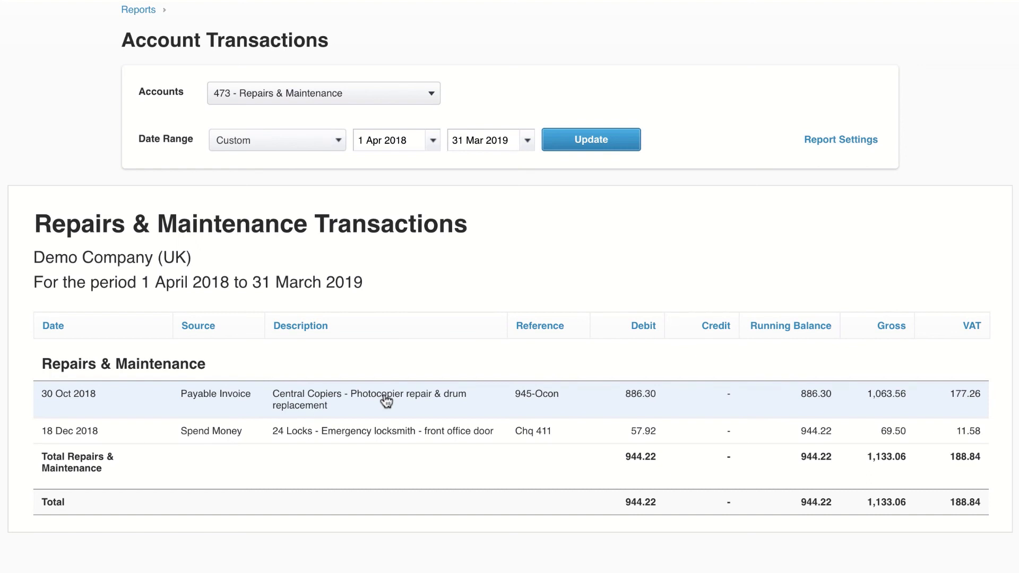
- Open Central Copiers bill 945-Ocon and list its attached SMART Agency Bill PDF
{"action": "left_click", "coordinate": [369, 399]}
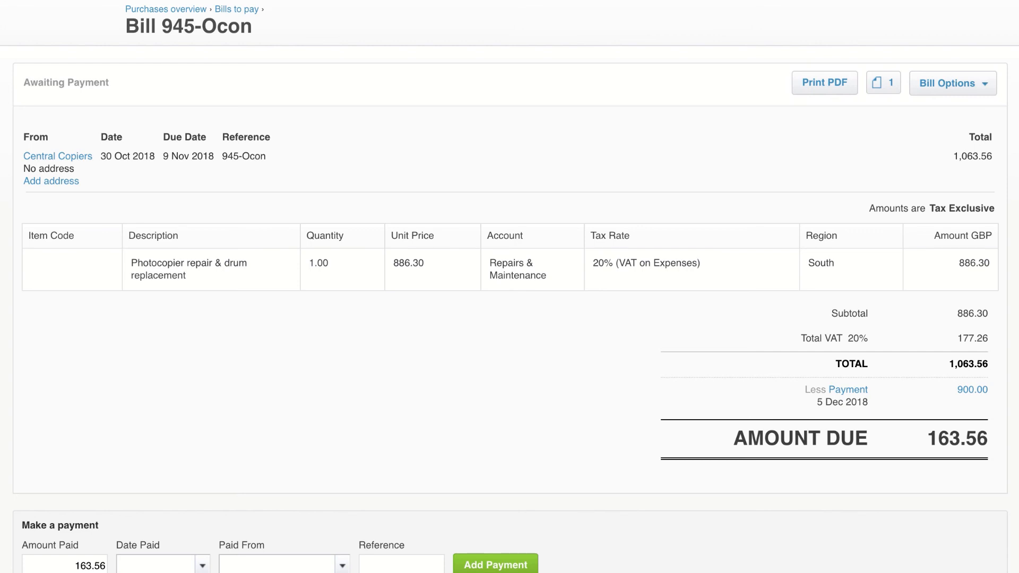
{"action": "mouse_move", "coordinate": [894, 58]}
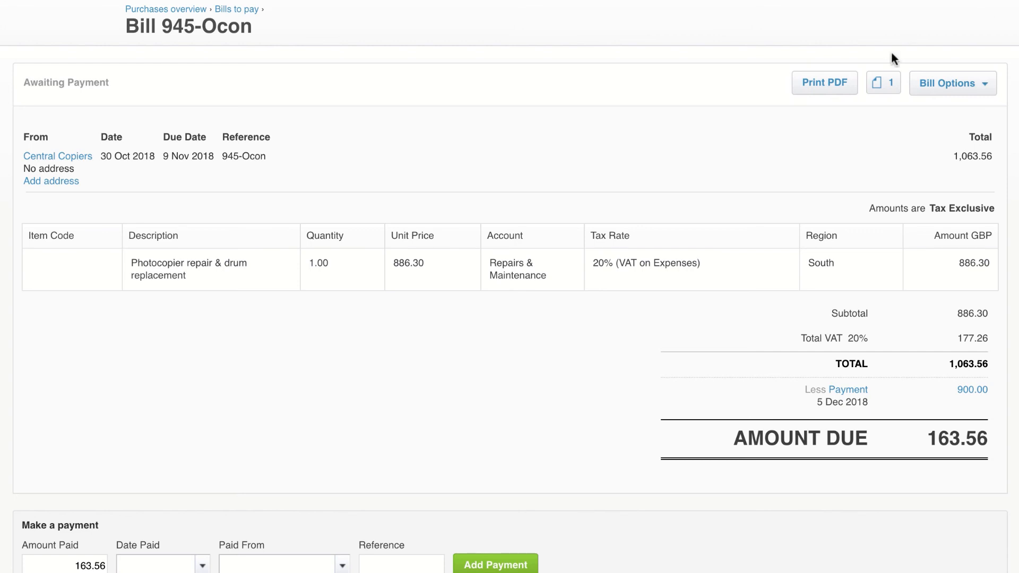
{"action": "left_click", "coordinate": [882, 83]}
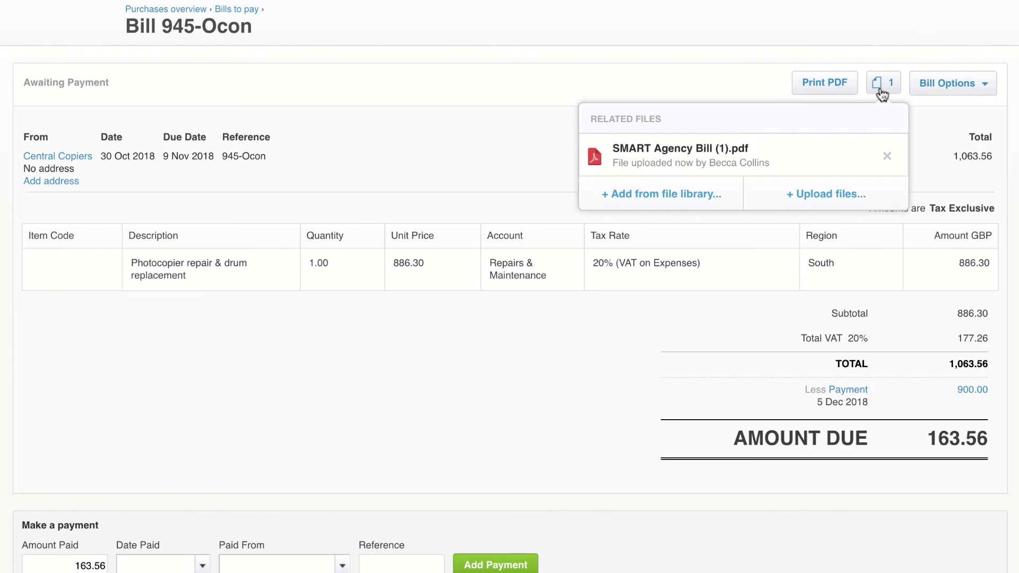
{"action": "left_click", "coordinate": [883, 83]}
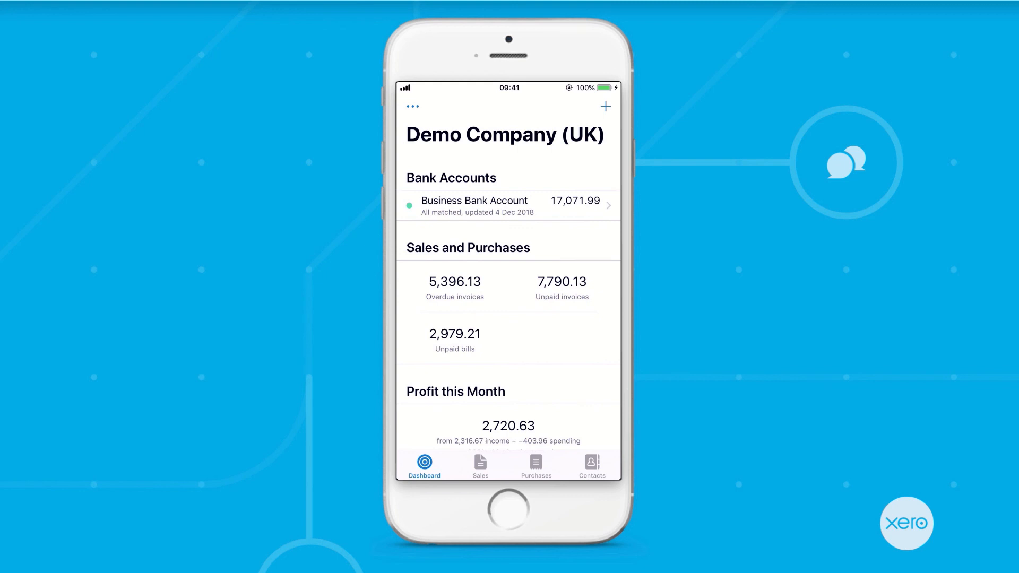
- From the mobile dashboard, open the Overdue Invoices list starting with City Limousines
{"action": "left_click", "coordinate": [480, 464]}
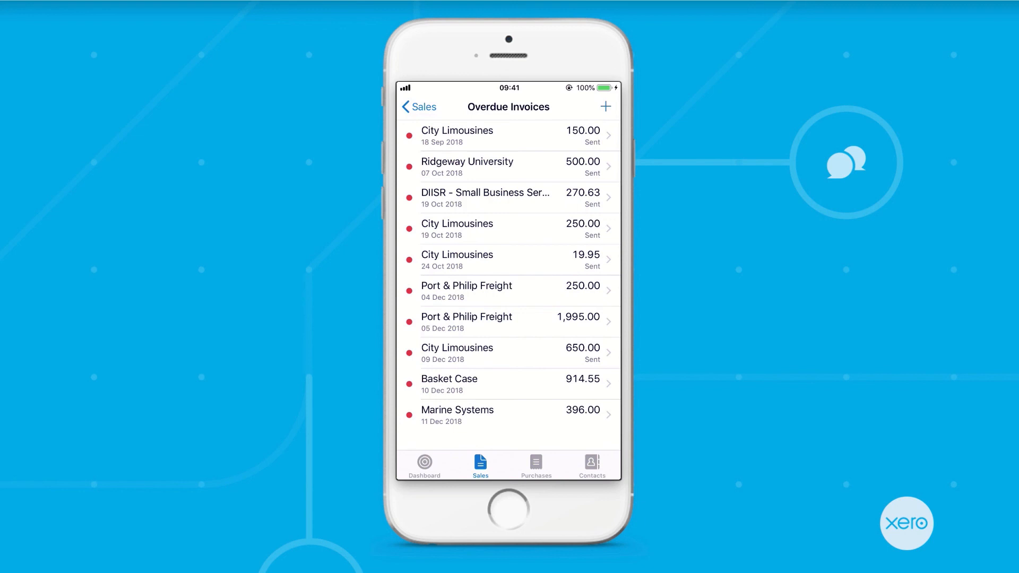
- Switch to the Purchases screen showing 10 bills to pay totalling 2,979.21
{"action": "left_click", "coordinate": [536, 463]}
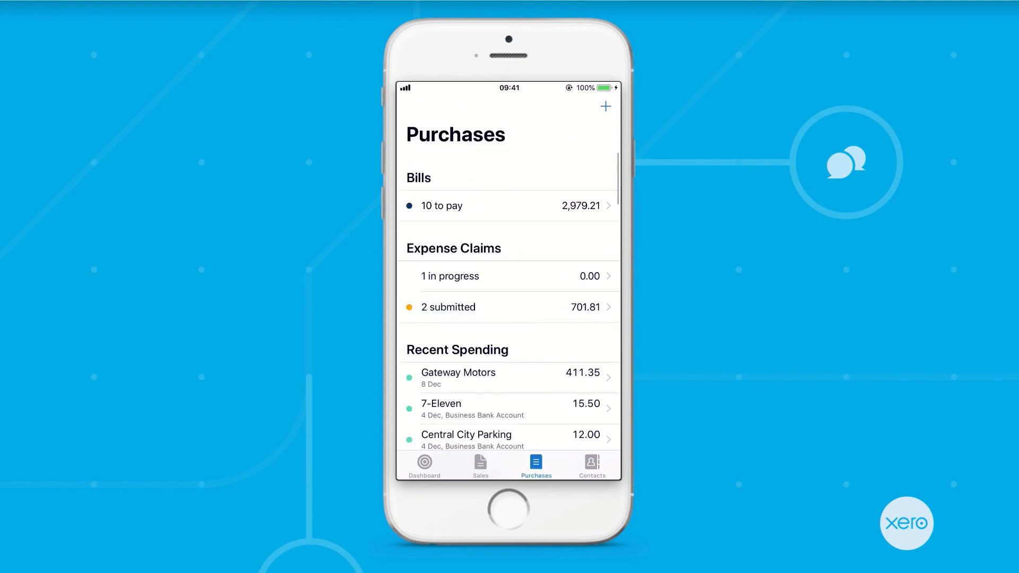
- Open Bayside Wholesale from Contacts and bring up the prompt to call its number
{"action": "left_click", "coordinate": [605, 106]}
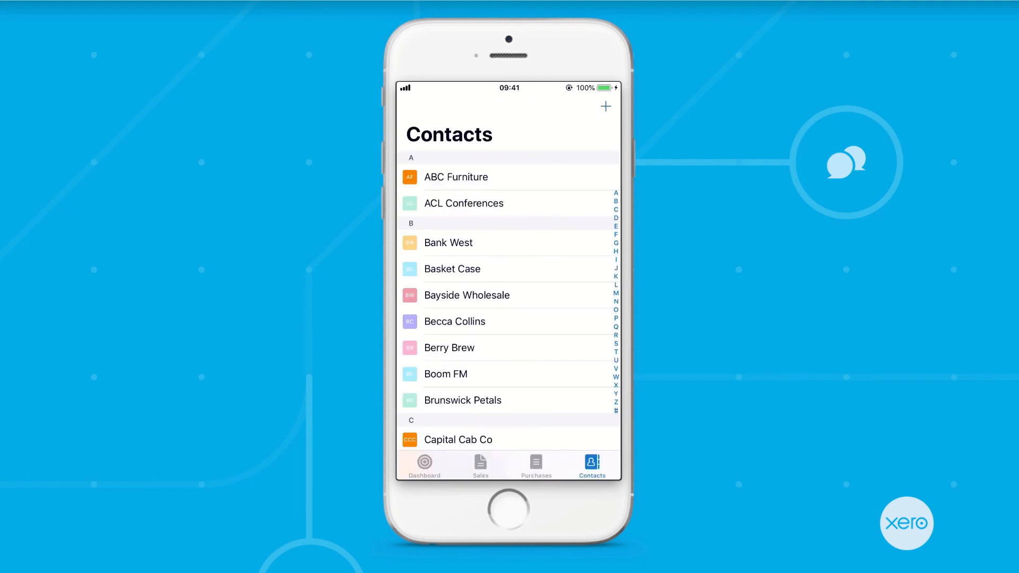
{"action": "left_click", "coordinate": [467, 295]}
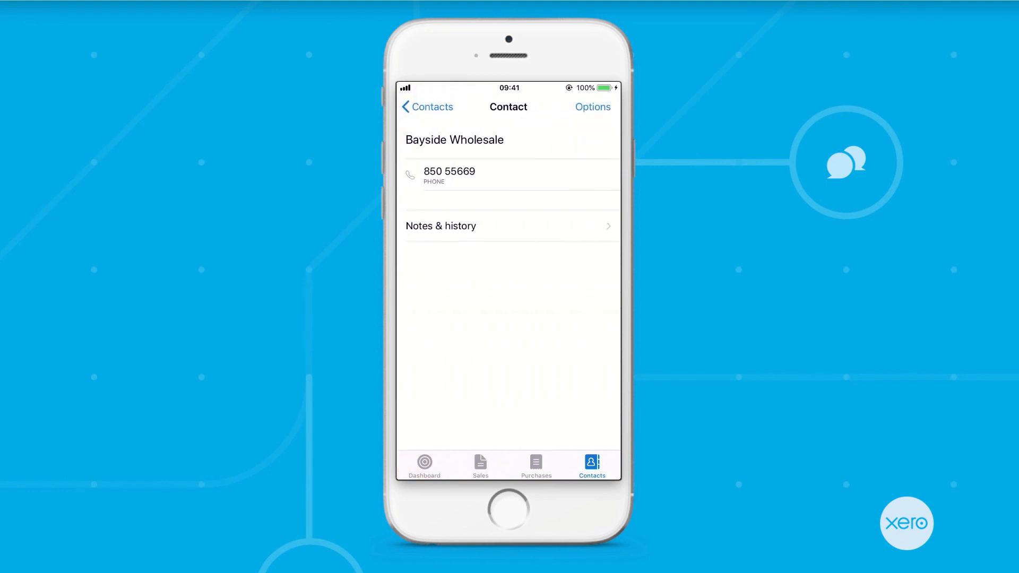
{"action": "left_click", "coordinate": [449, 175]}
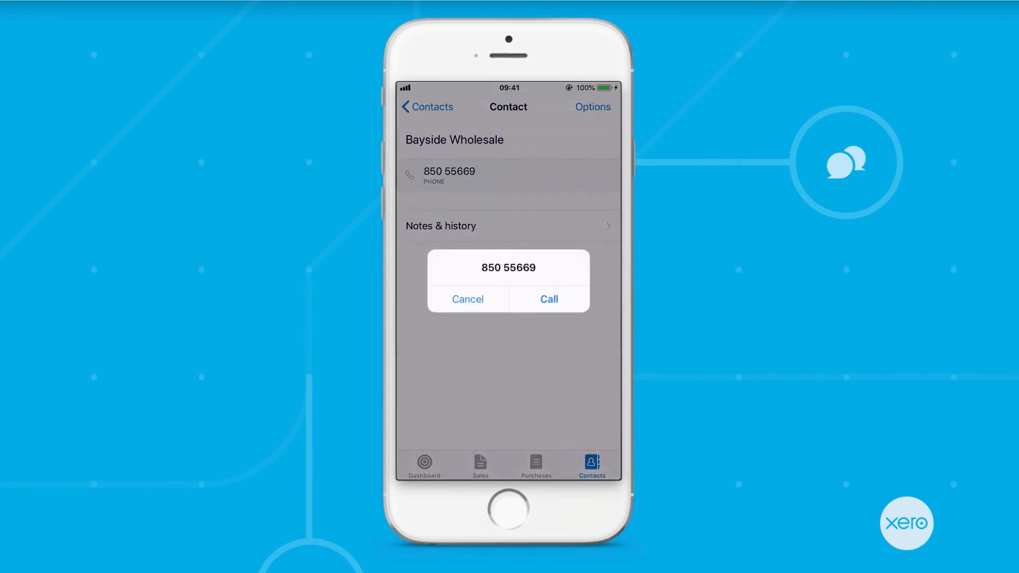